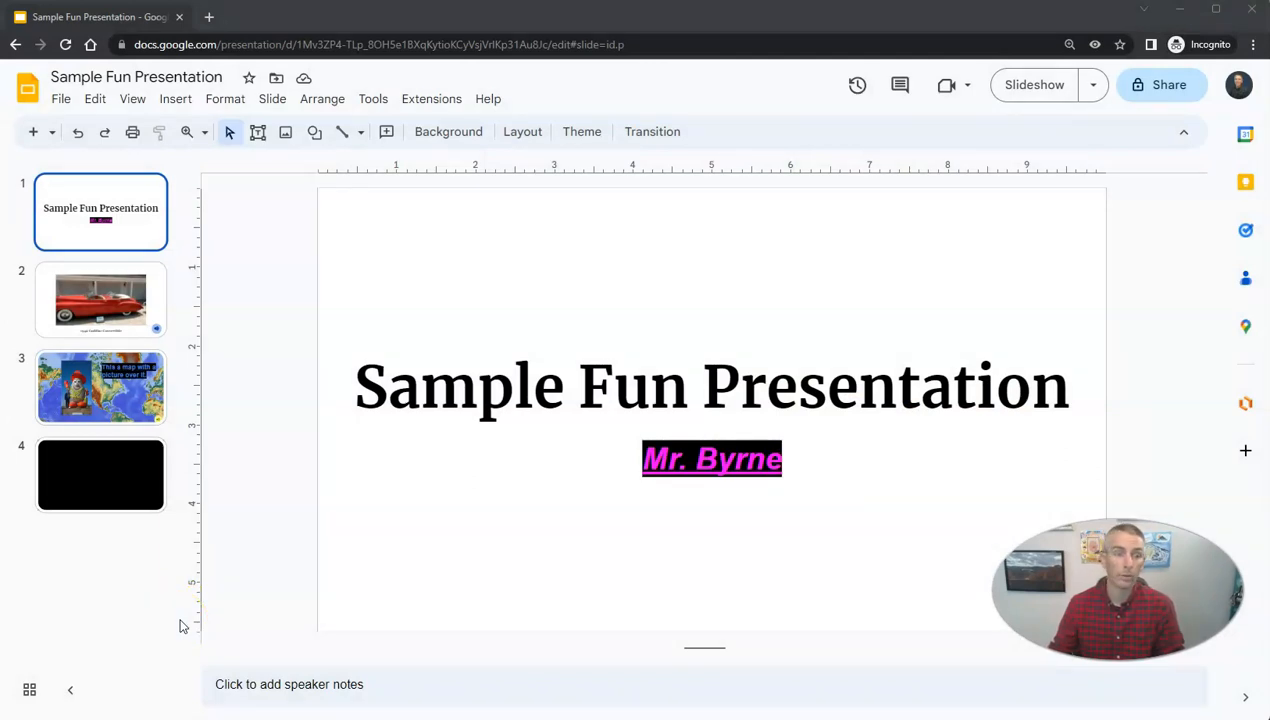
pyautogui.moveTo(198, 628)
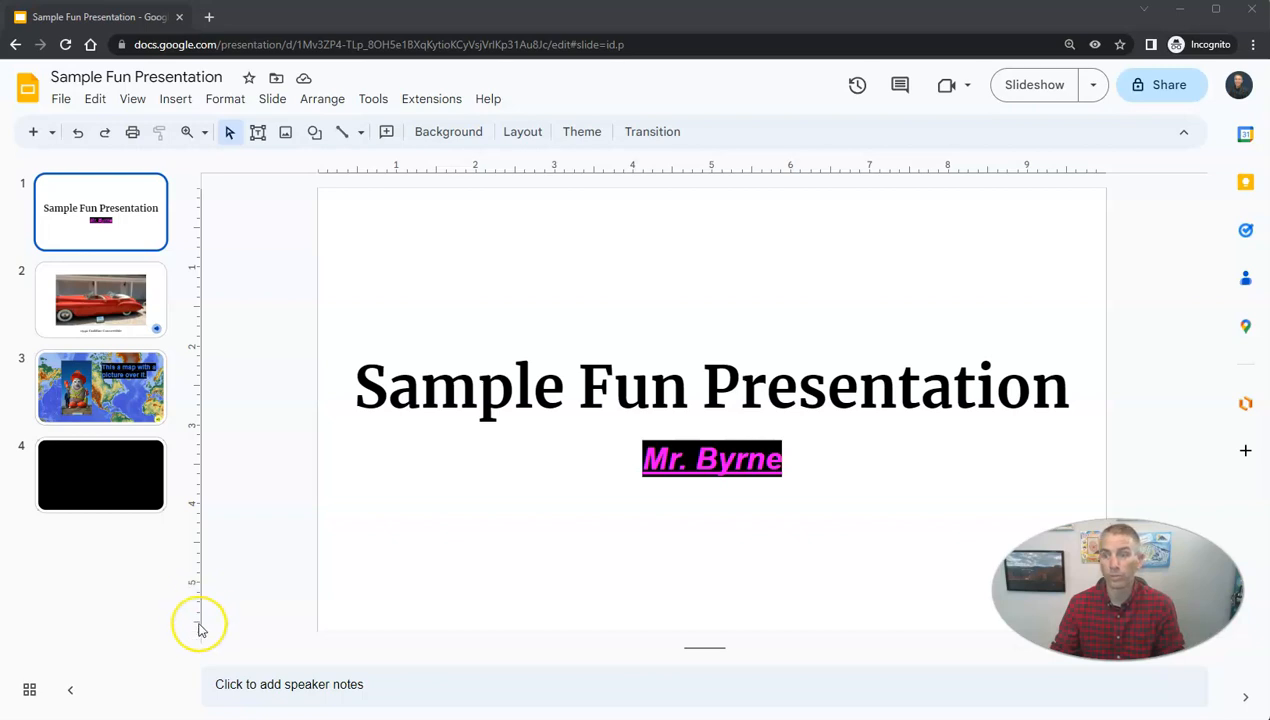
pyautogui.moveTo(828, 488)
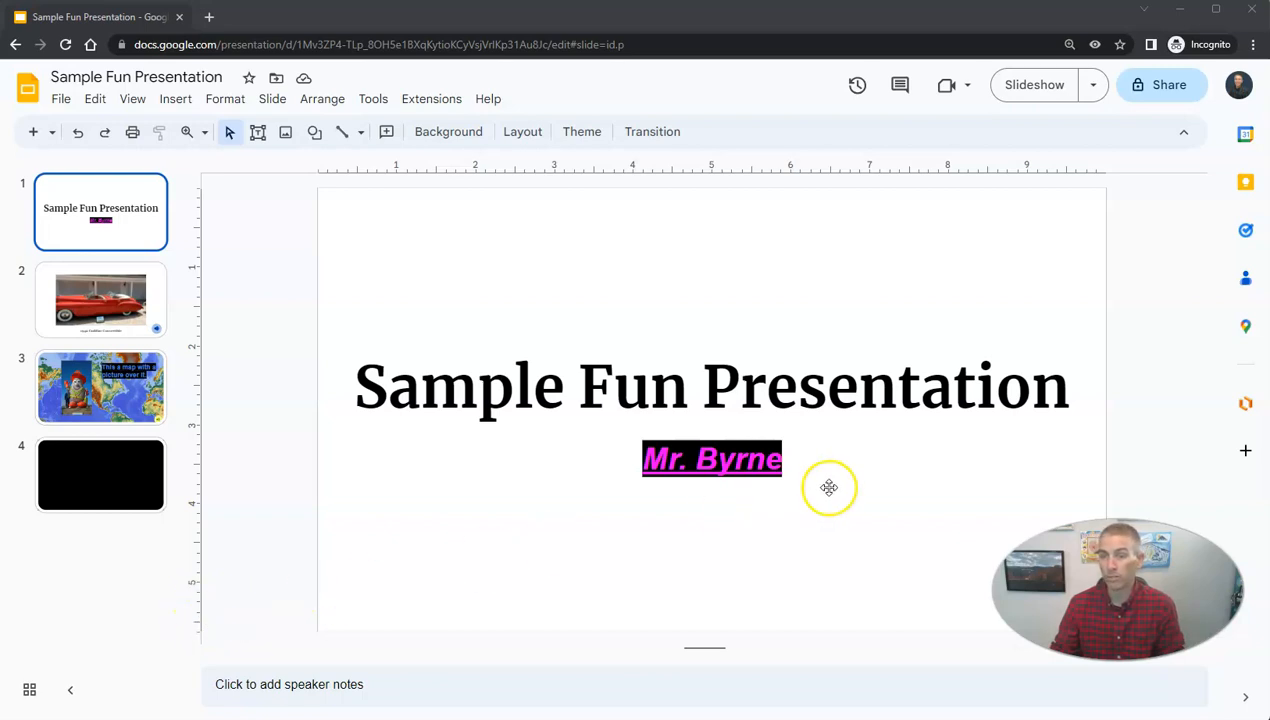
pyautogui.moveTo(824, 488)
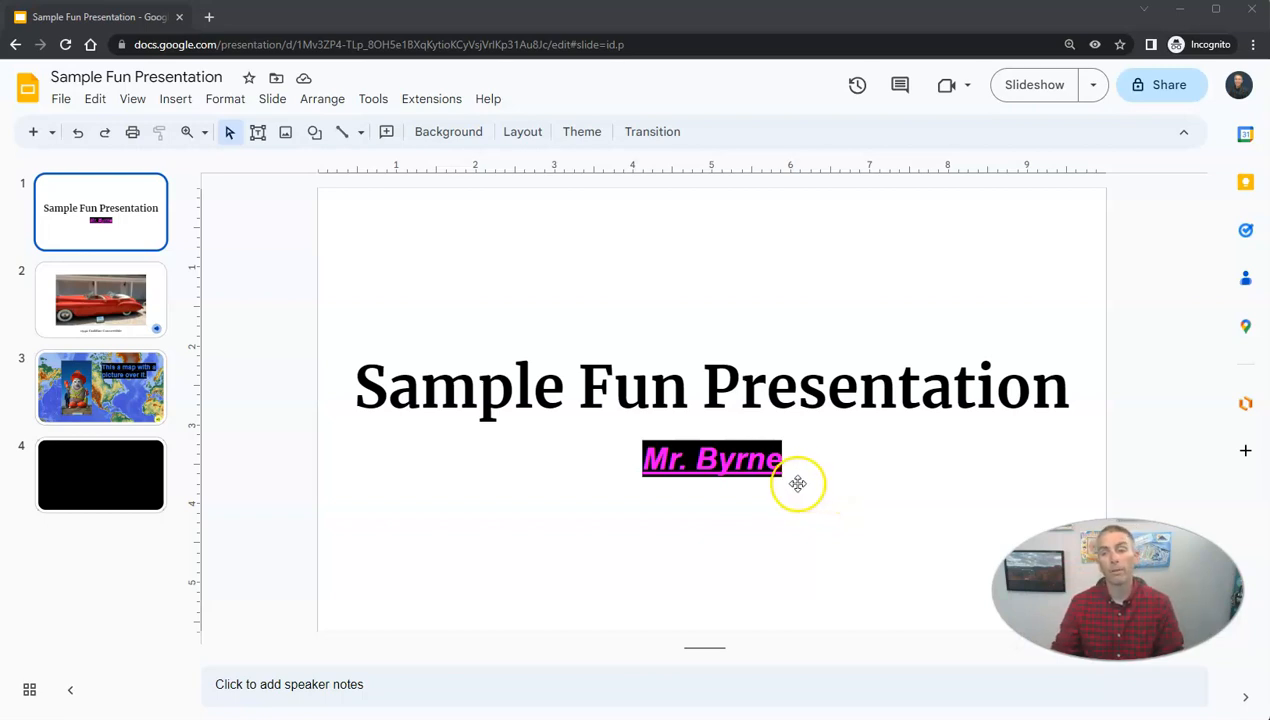
pyautogui.moveTo(300, 450)
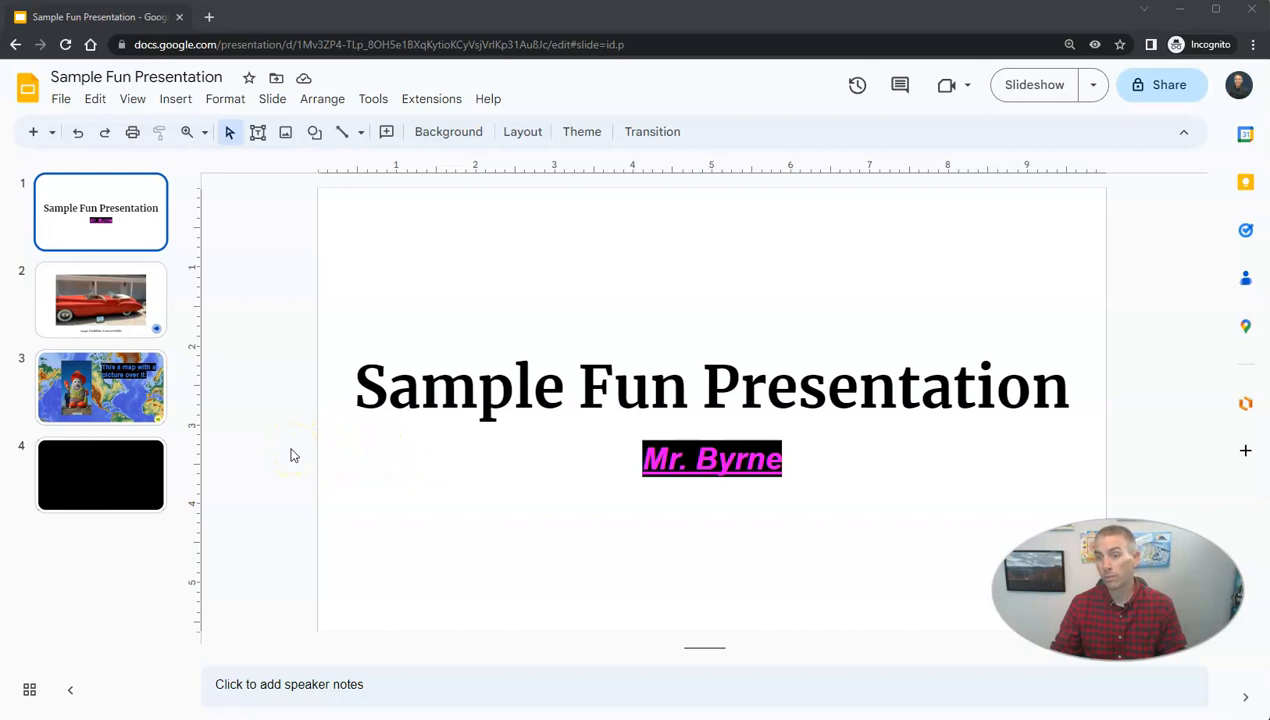
pyautogui.moveTo(238, 418)
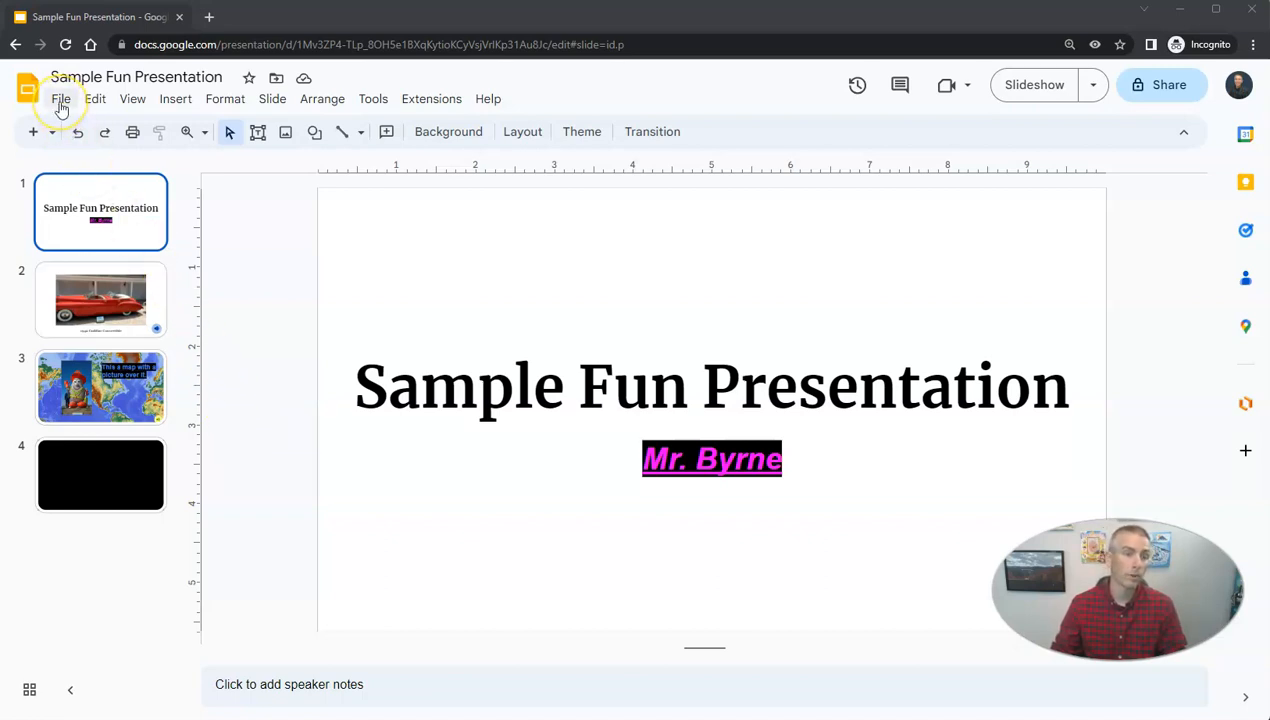
# Reveal the File menu's Share options for the presentation
pyautogui.click(60, 98)
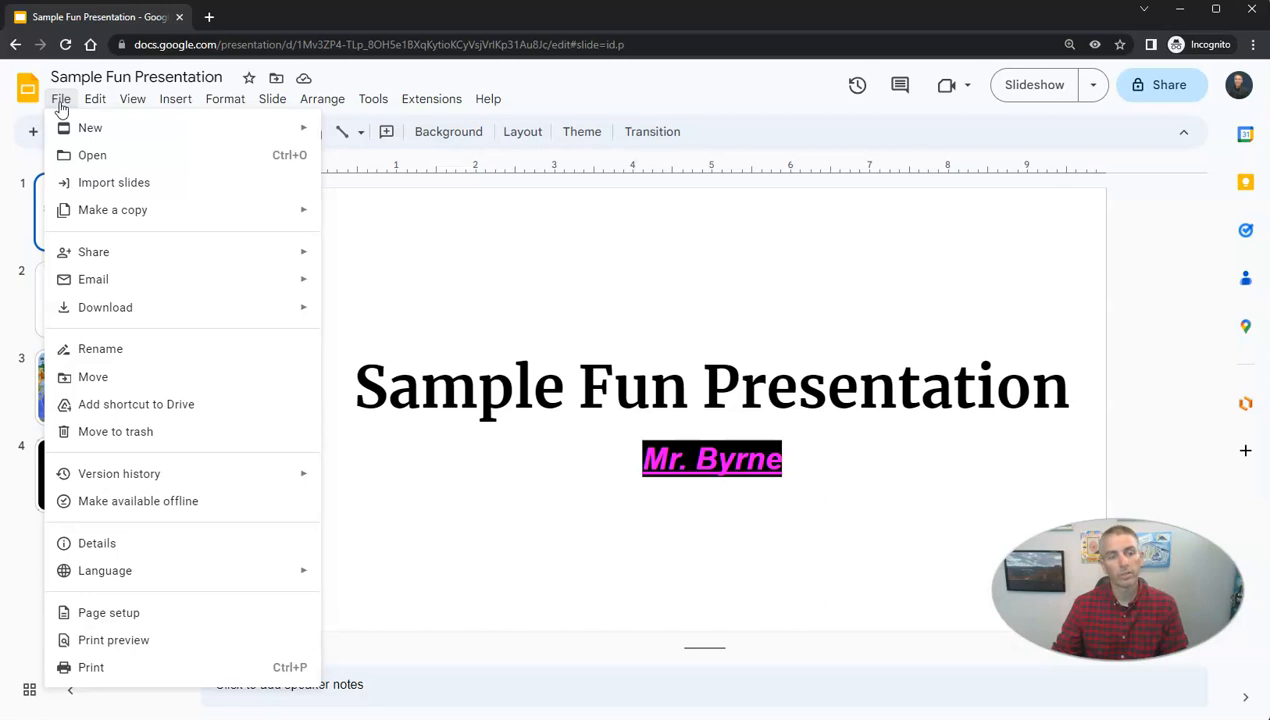
pyautogui.moveTo(94, 252)
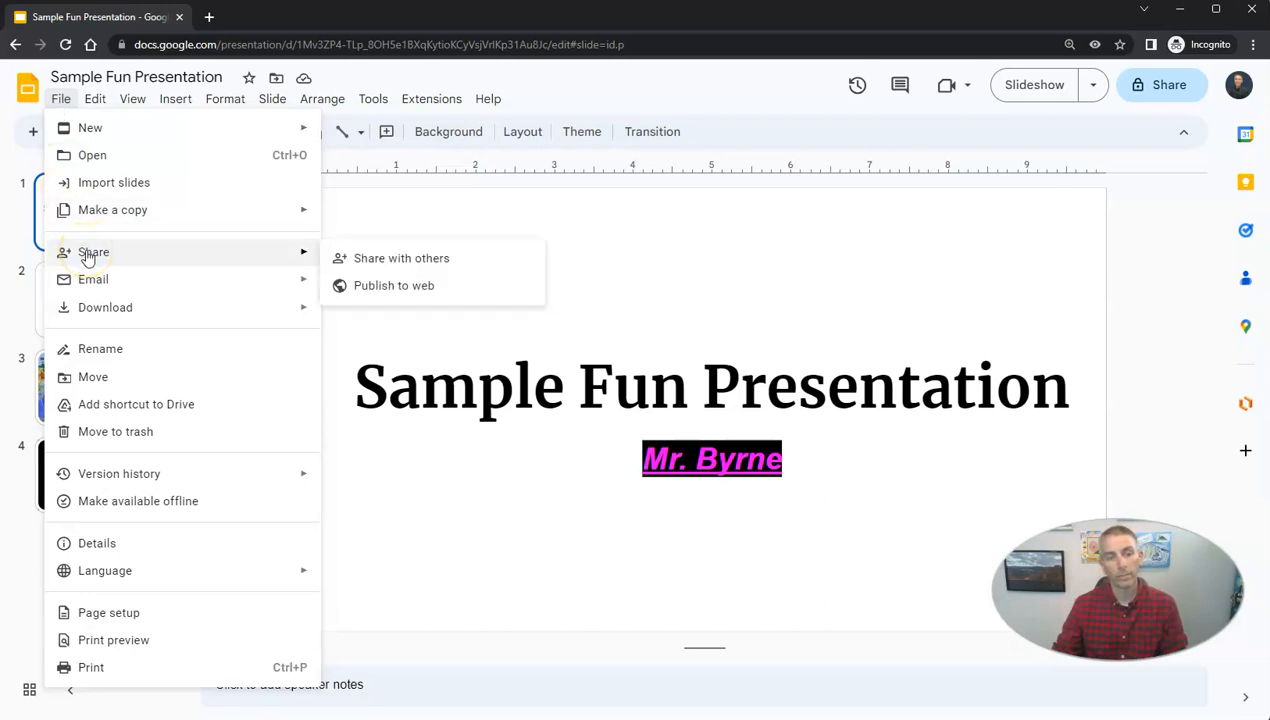
pyautogui.moveTo(310, 252)
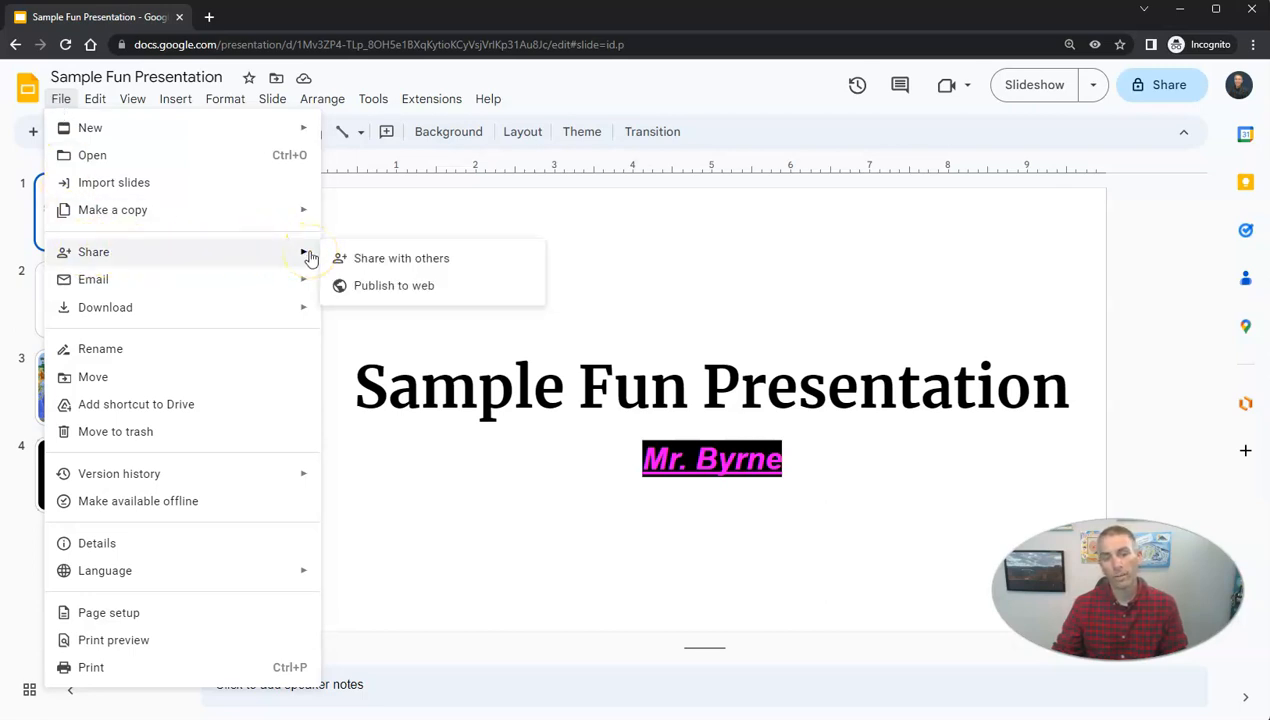
pyautogui.moveTo(400, 258)
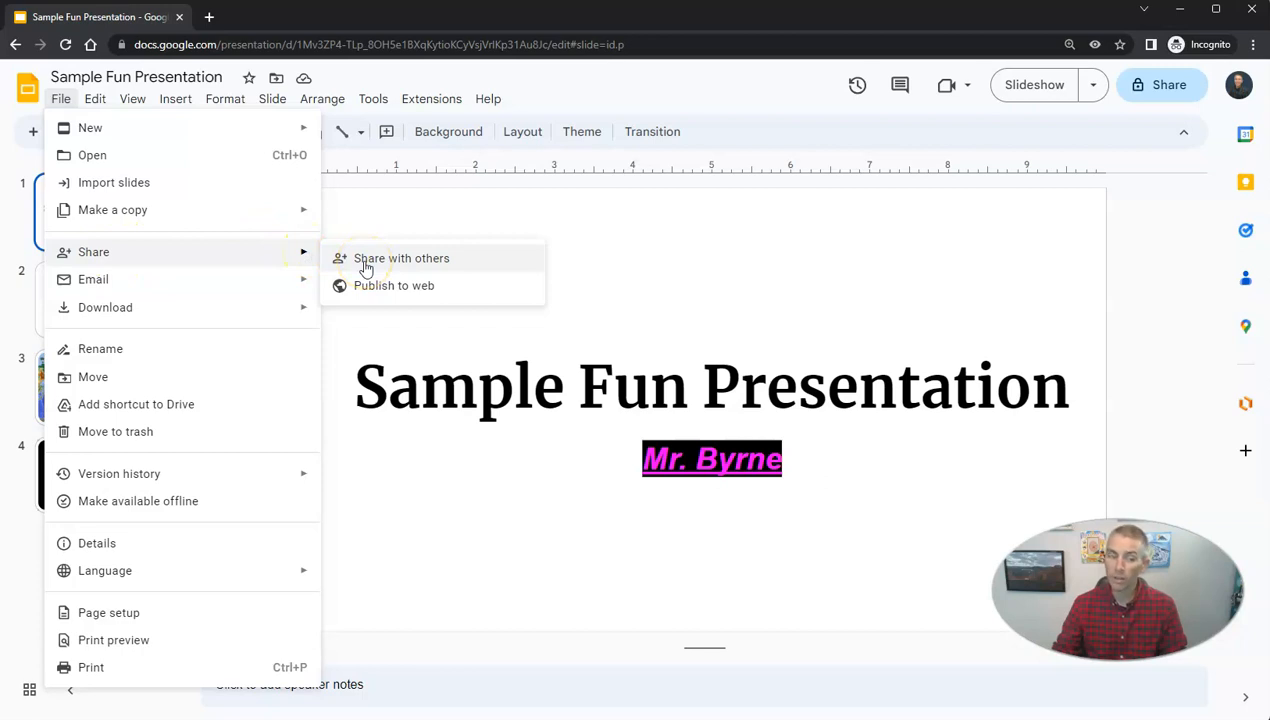
pyautogui.moveTo(366, 292)
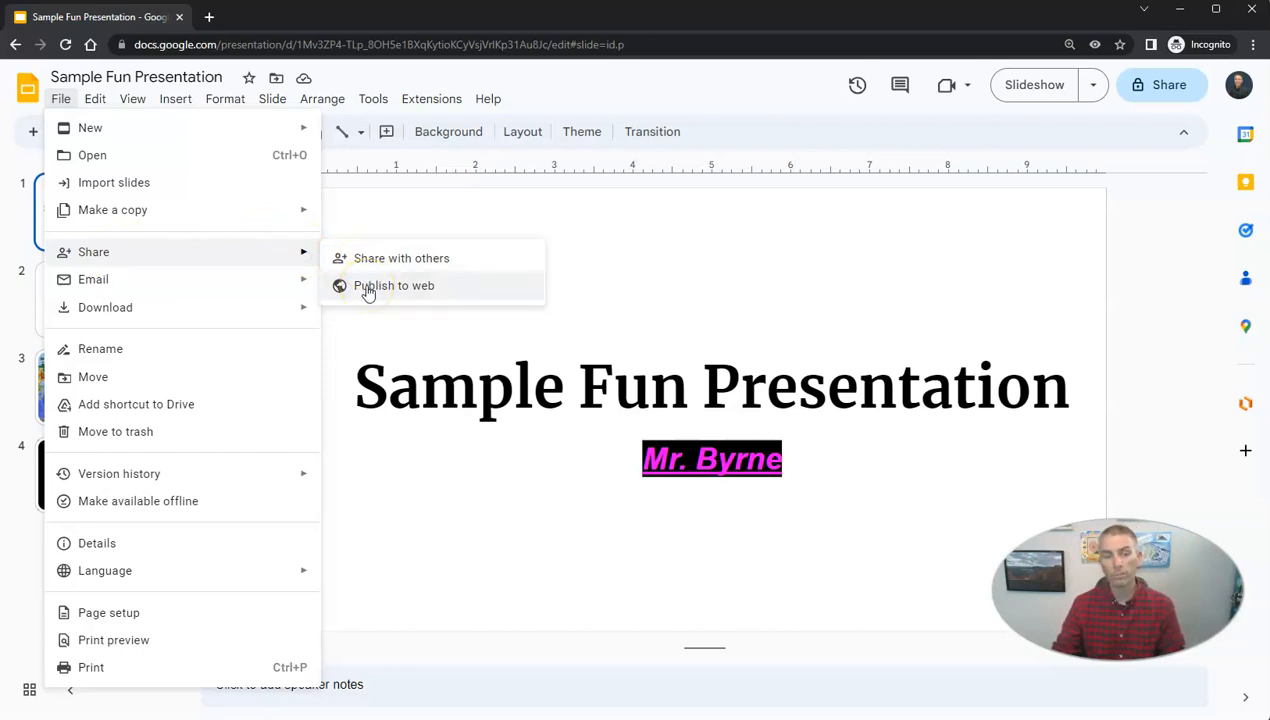
# Publish the presentation to the web and confirm, generating a public link
pyautogui.click(394, 284)
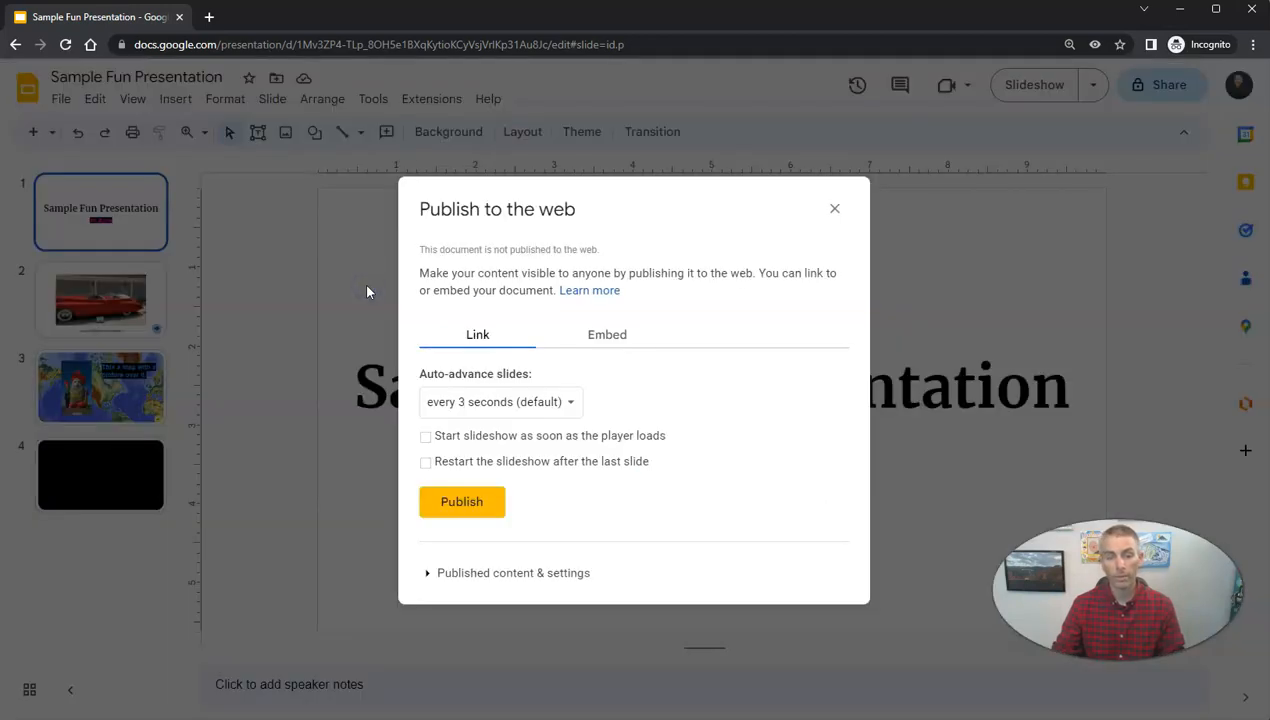
pyautogui.moveTo(390, 512)
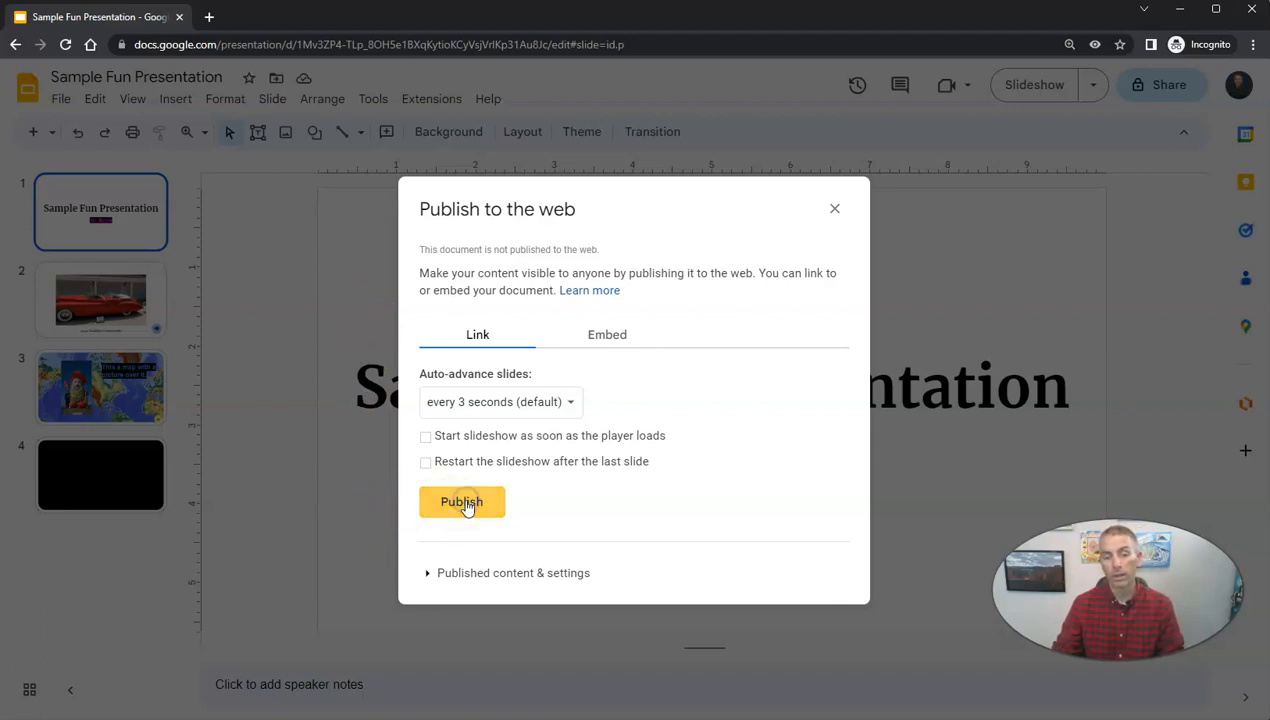
pyautogui.click(460, 500)
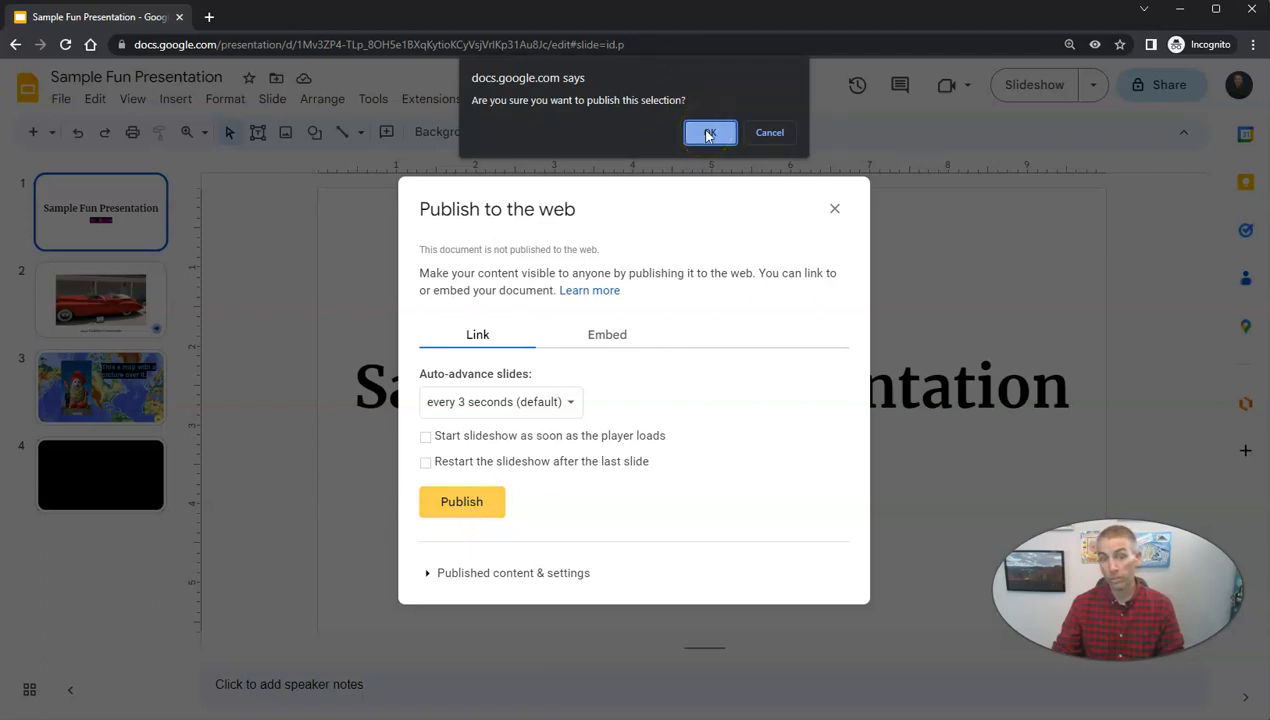
pyautogui.click(710, 132)
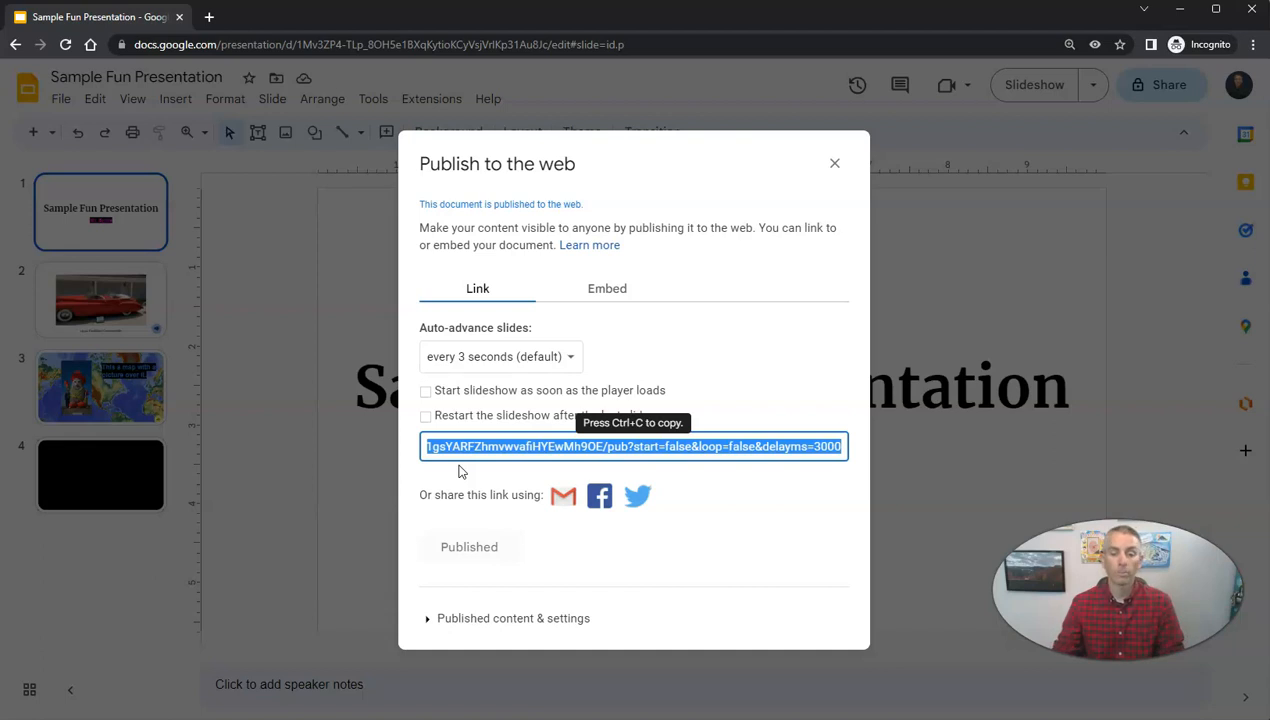
pyautogui.moveTo(458, 472)
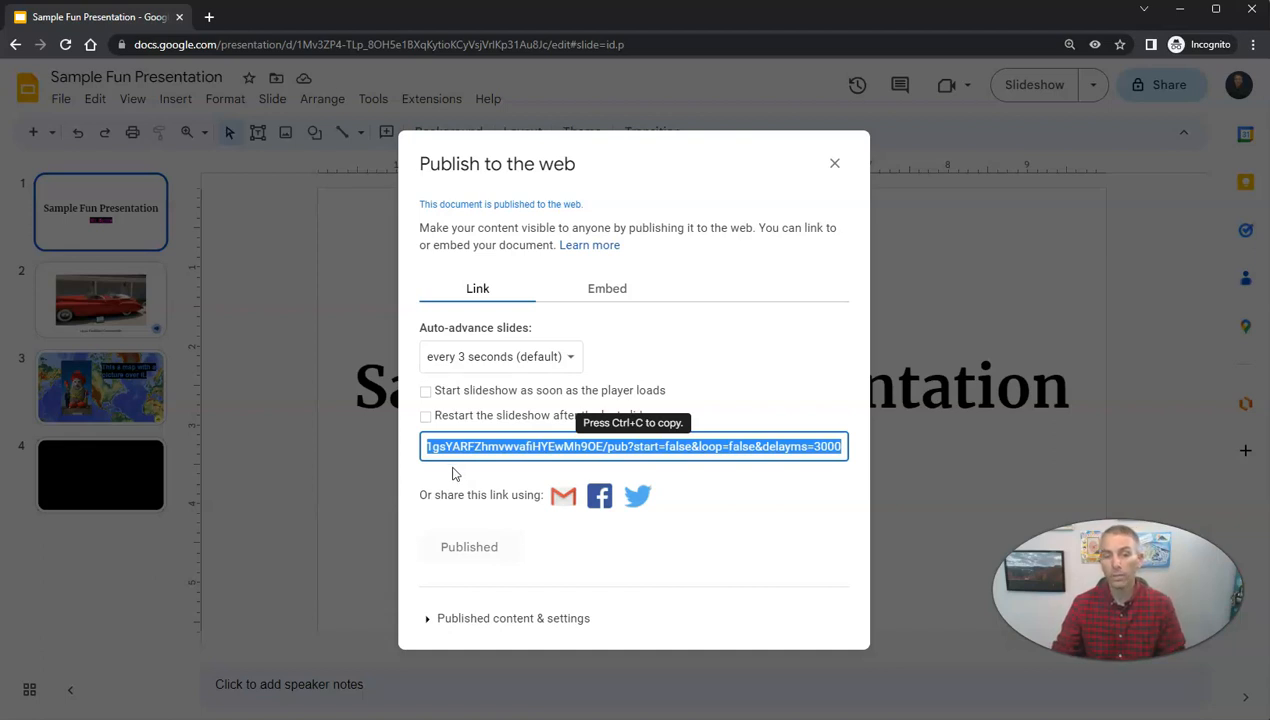
pyautogui.moveTo(432, 624)
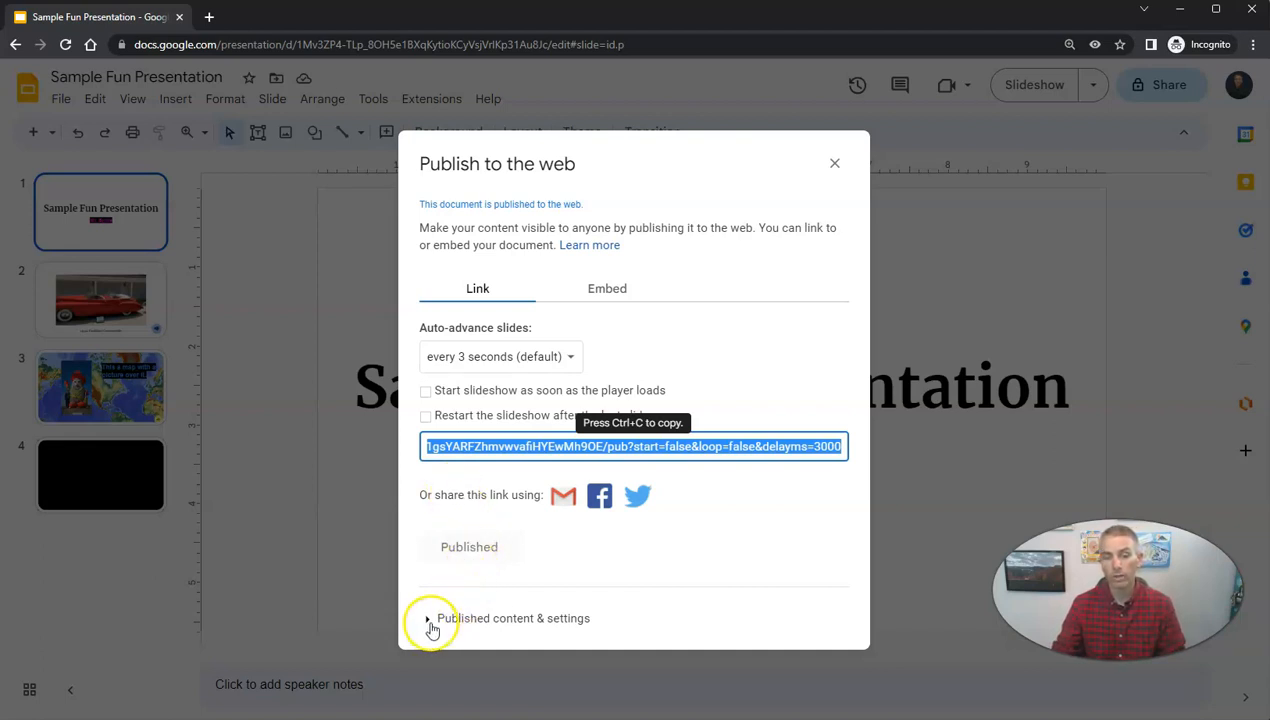
pyautogui.click(428, 618)
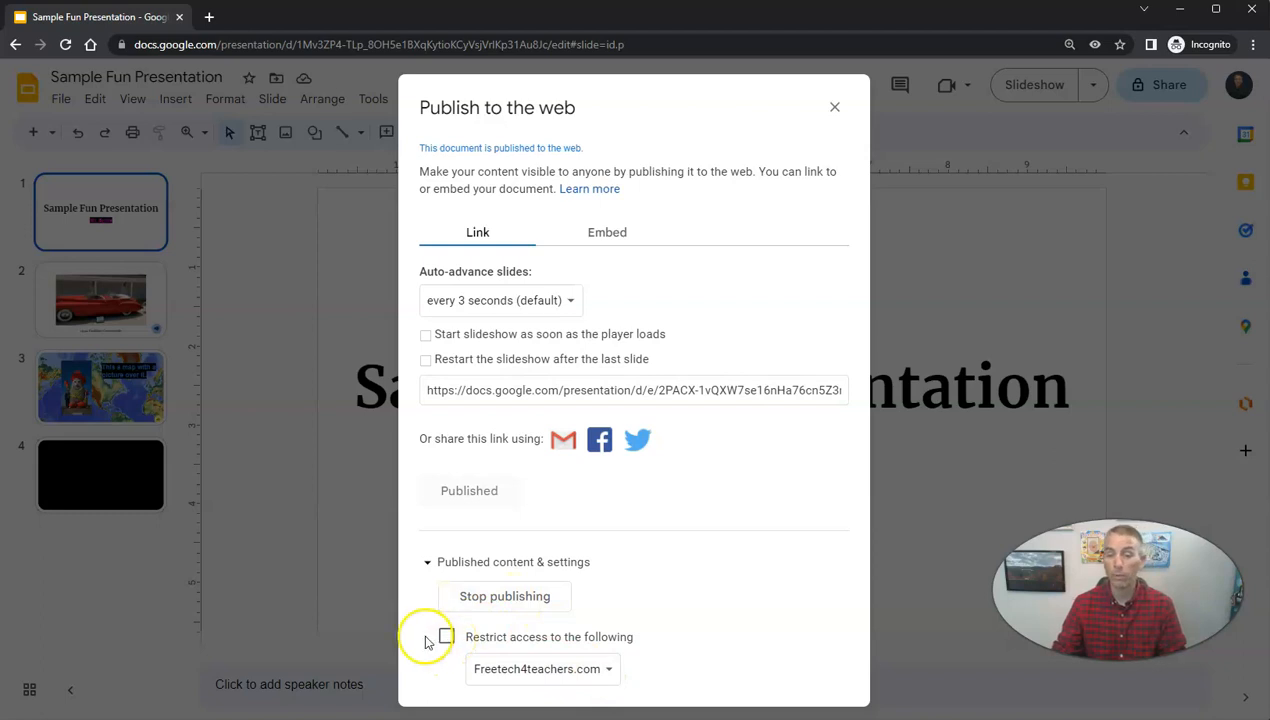
pyautogui.moveTo(444, 670)
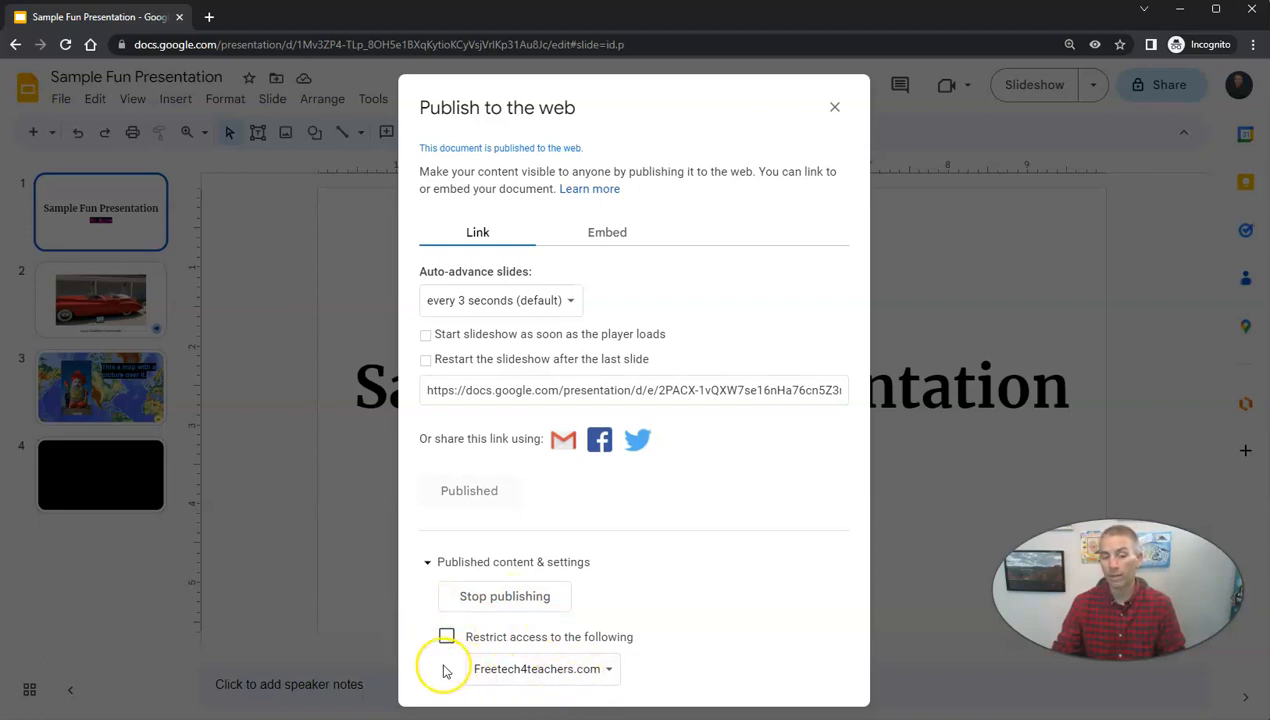
pyautogui.moveTo(446, 670)
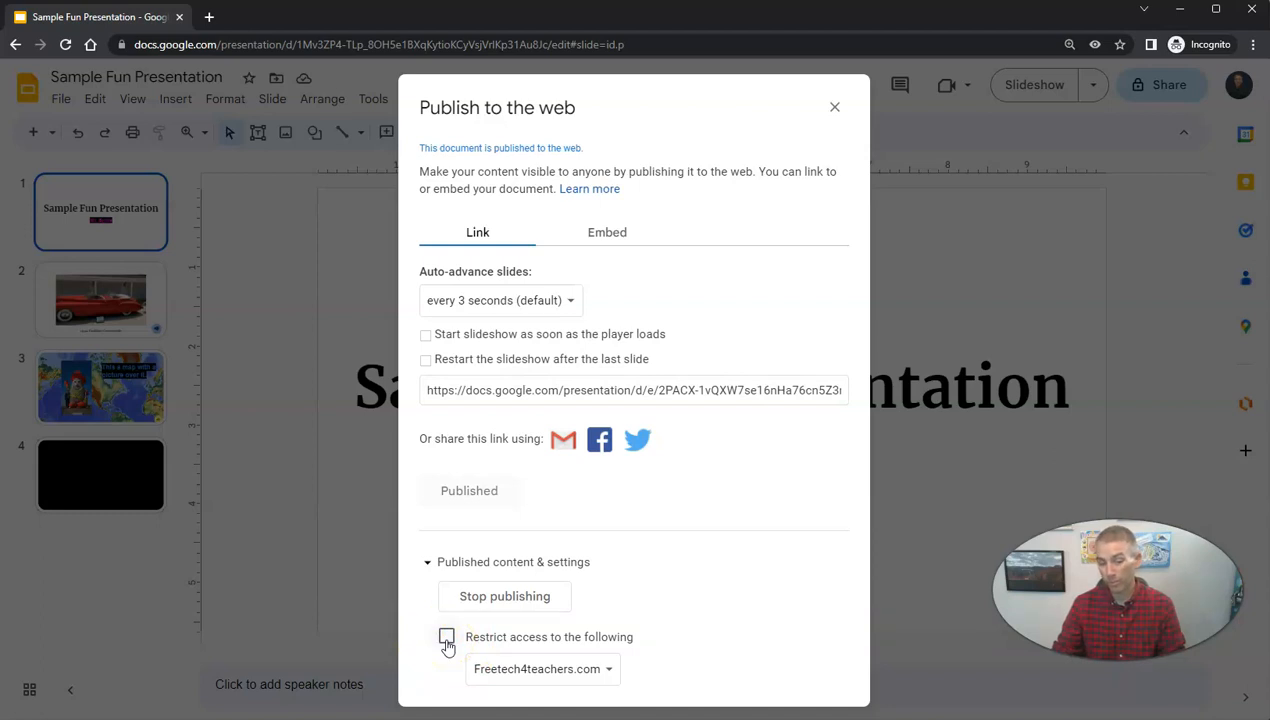
pyautogui.click(428, 560)
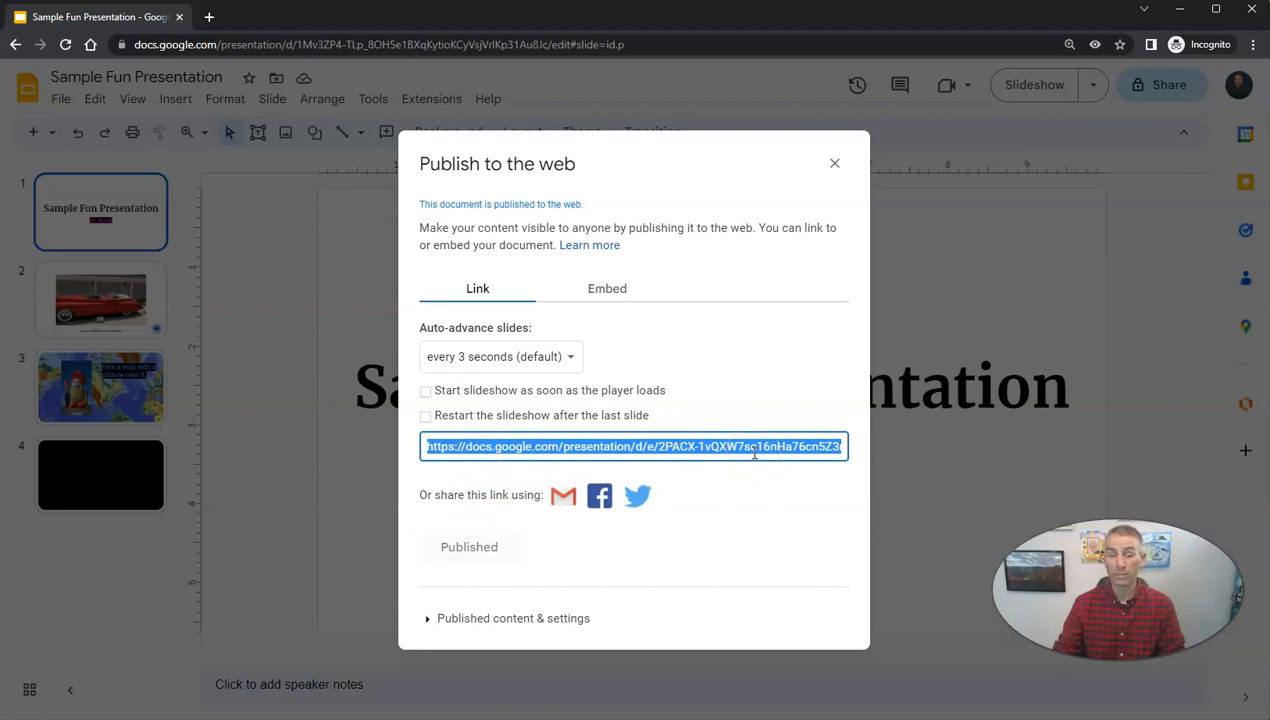
pyautogui.moveTo(608, 288)
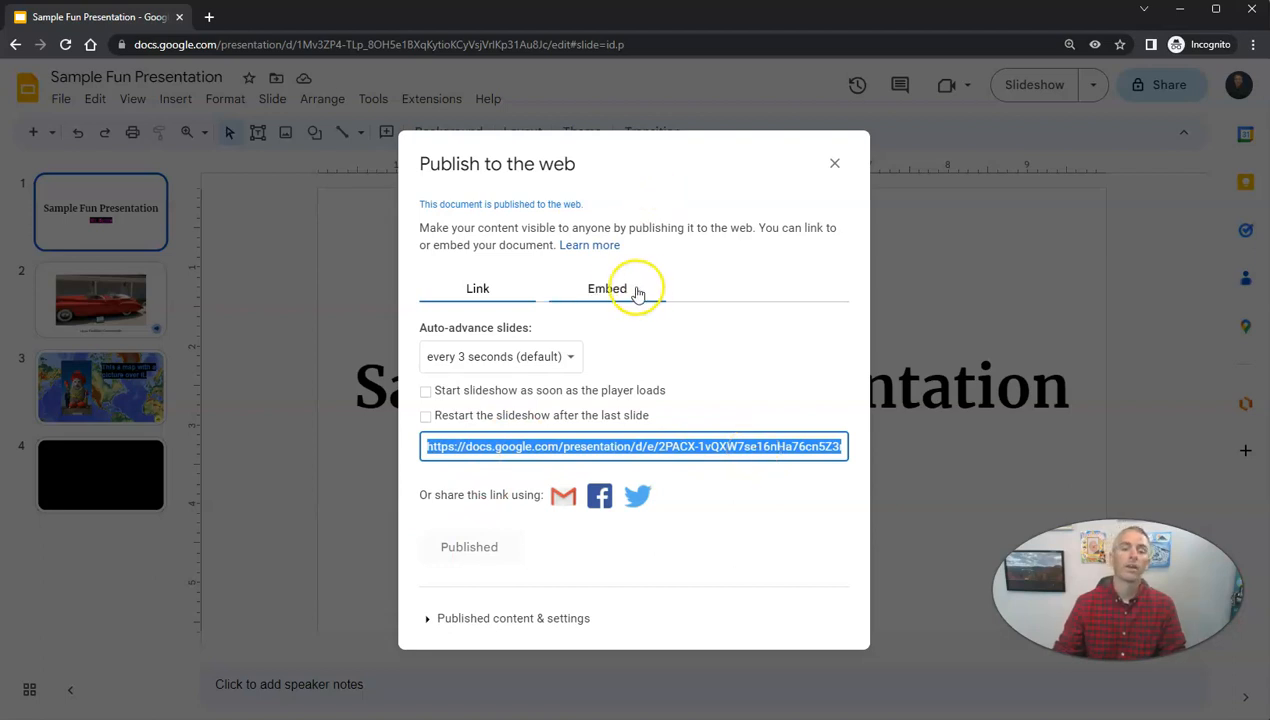
pyautogui.click(608, 288)
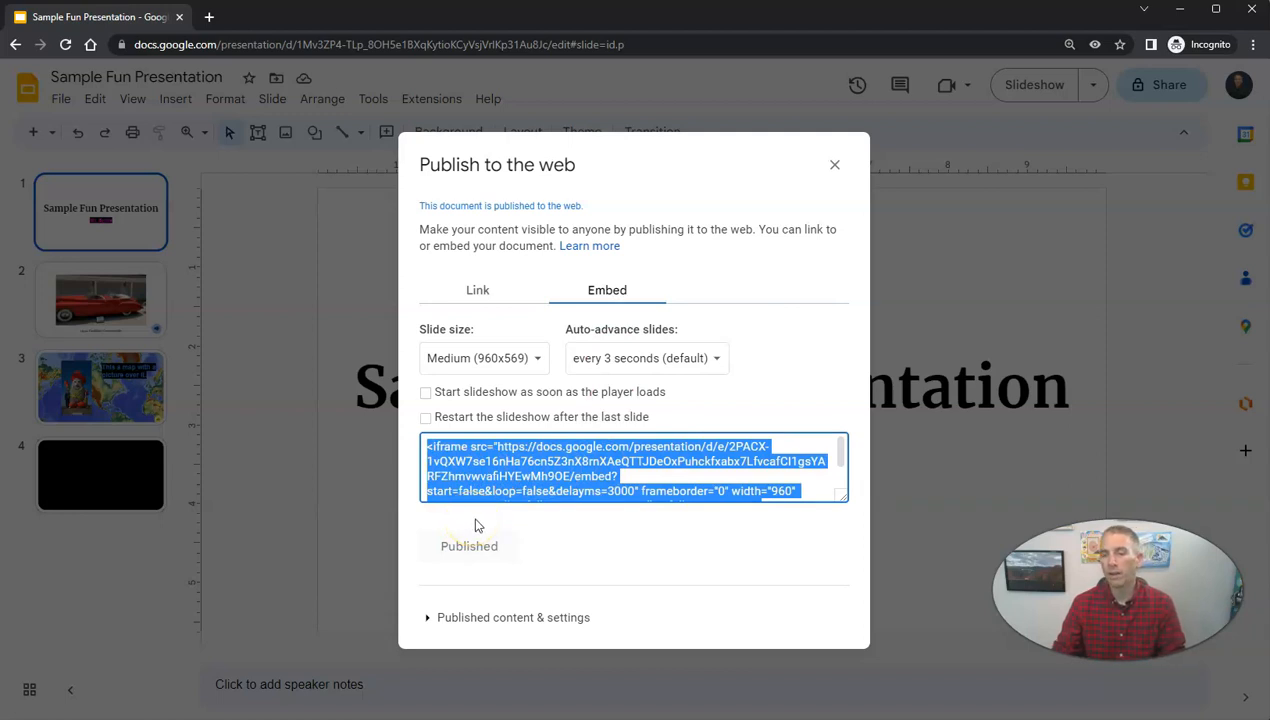
pyautogui.moveTo(820, 210)
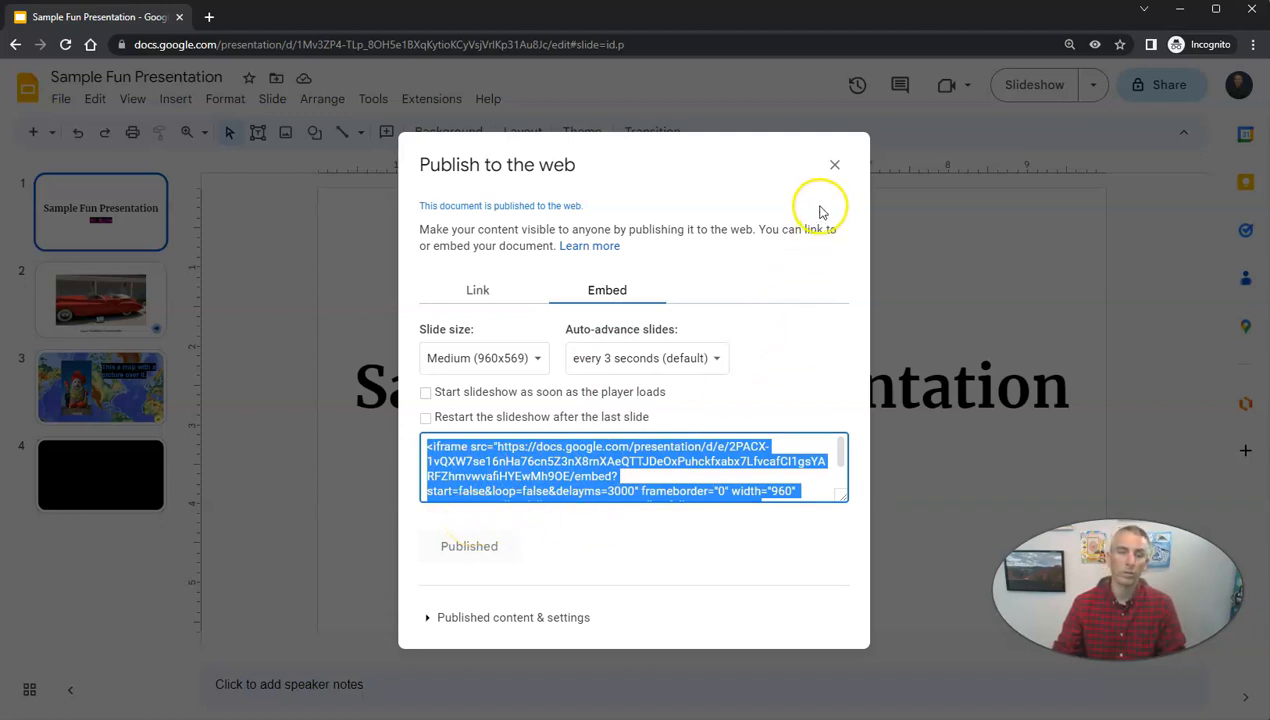
pyautogui.click(834, 164)
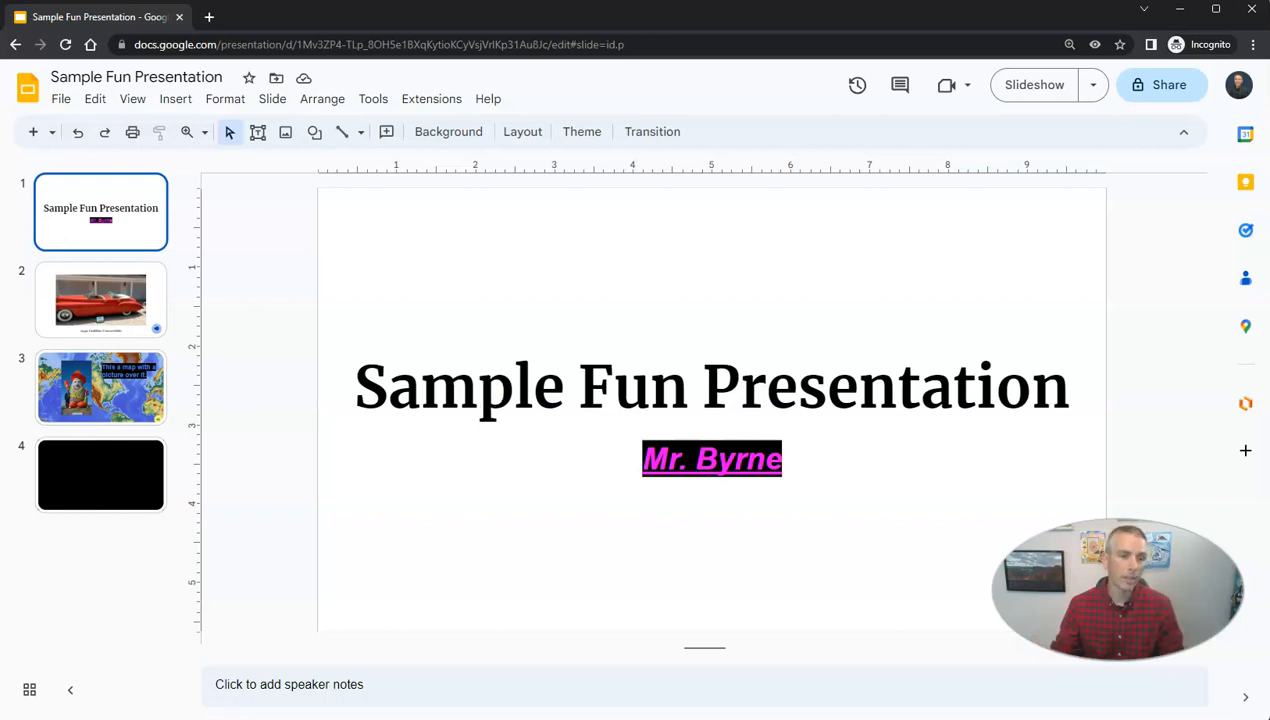
# Stop publishing the presentation to the web, confirm, and close the dialog
pyautogui.click(60, 98)
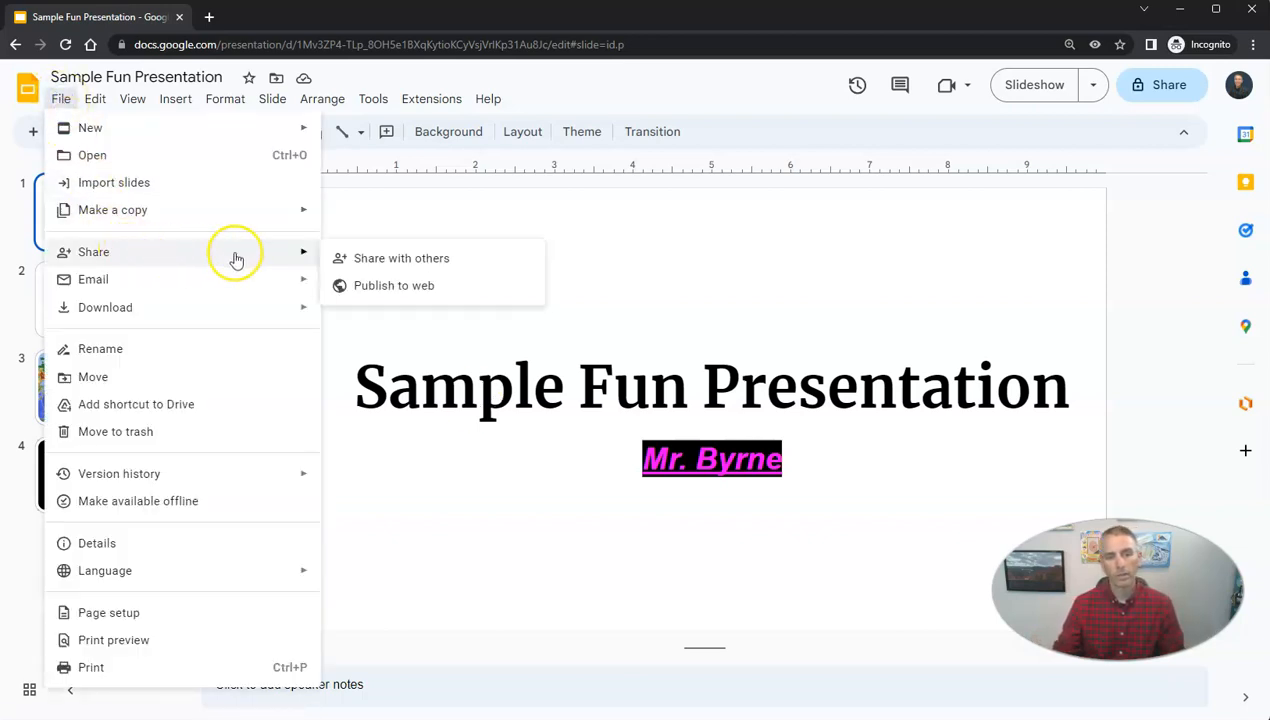
pyautogui.click(392, 284)
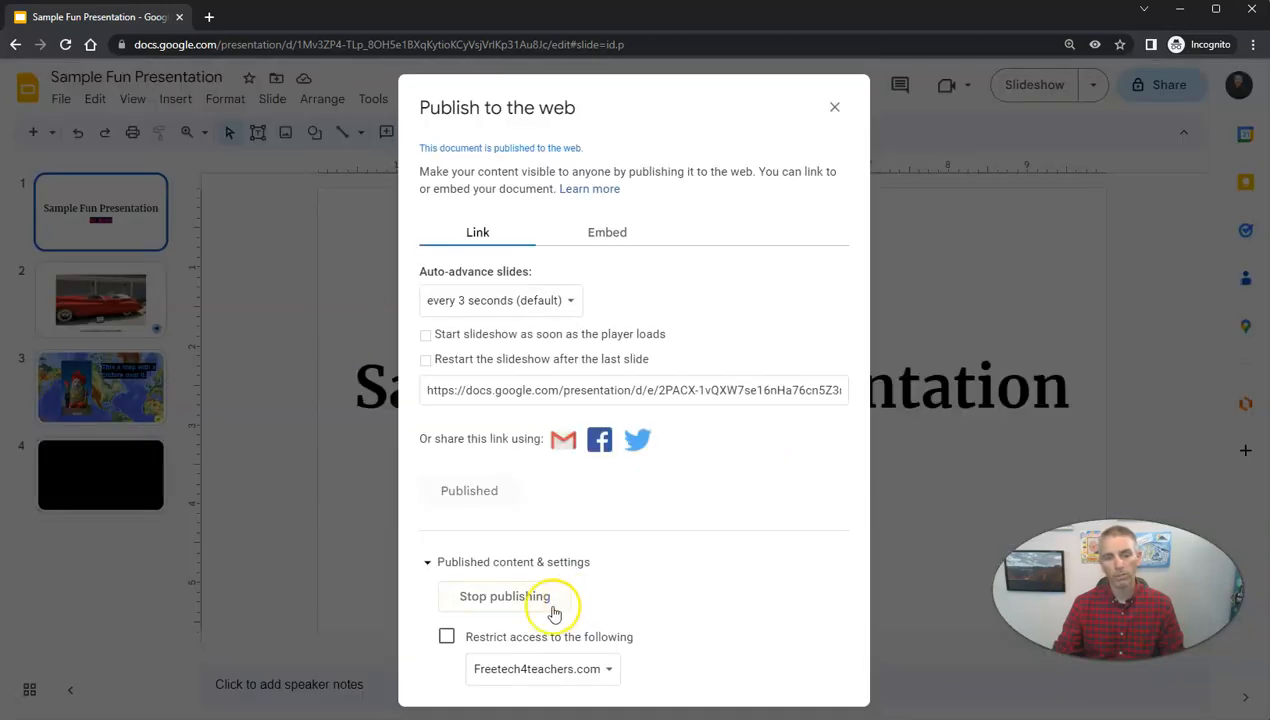
pyautogui.click(504, 596)
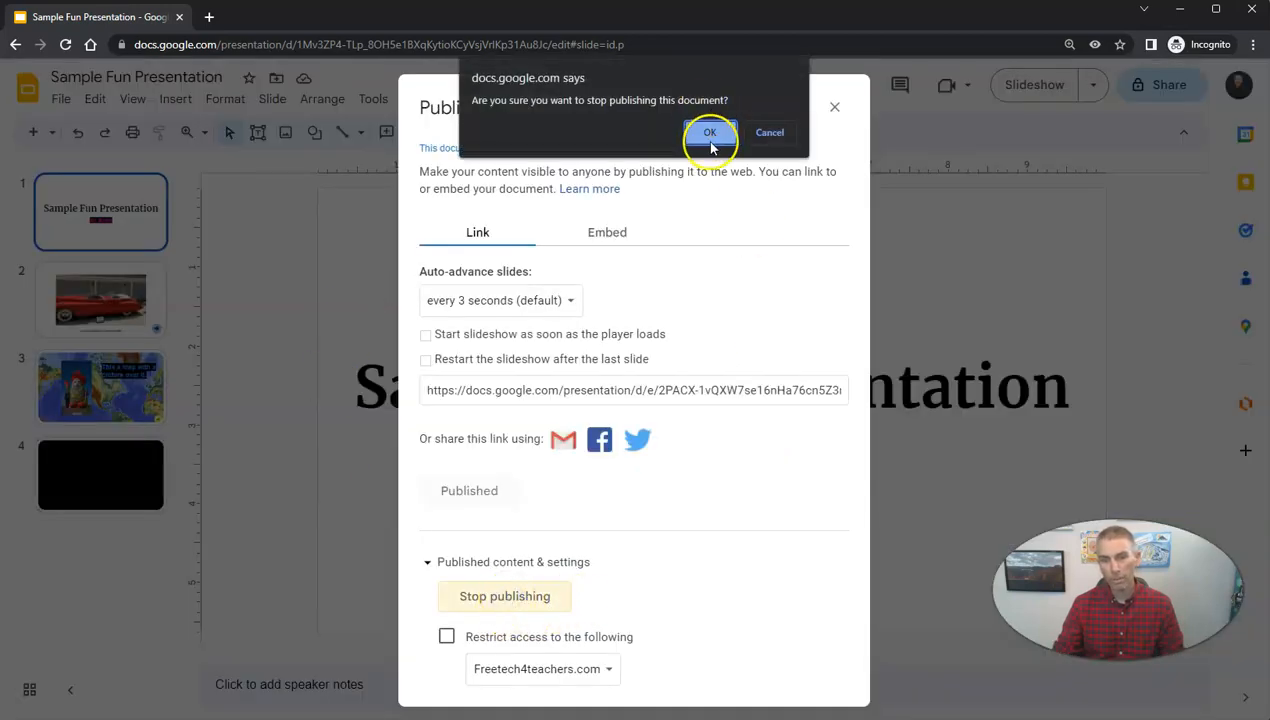
pyautogui.click(710, 132)
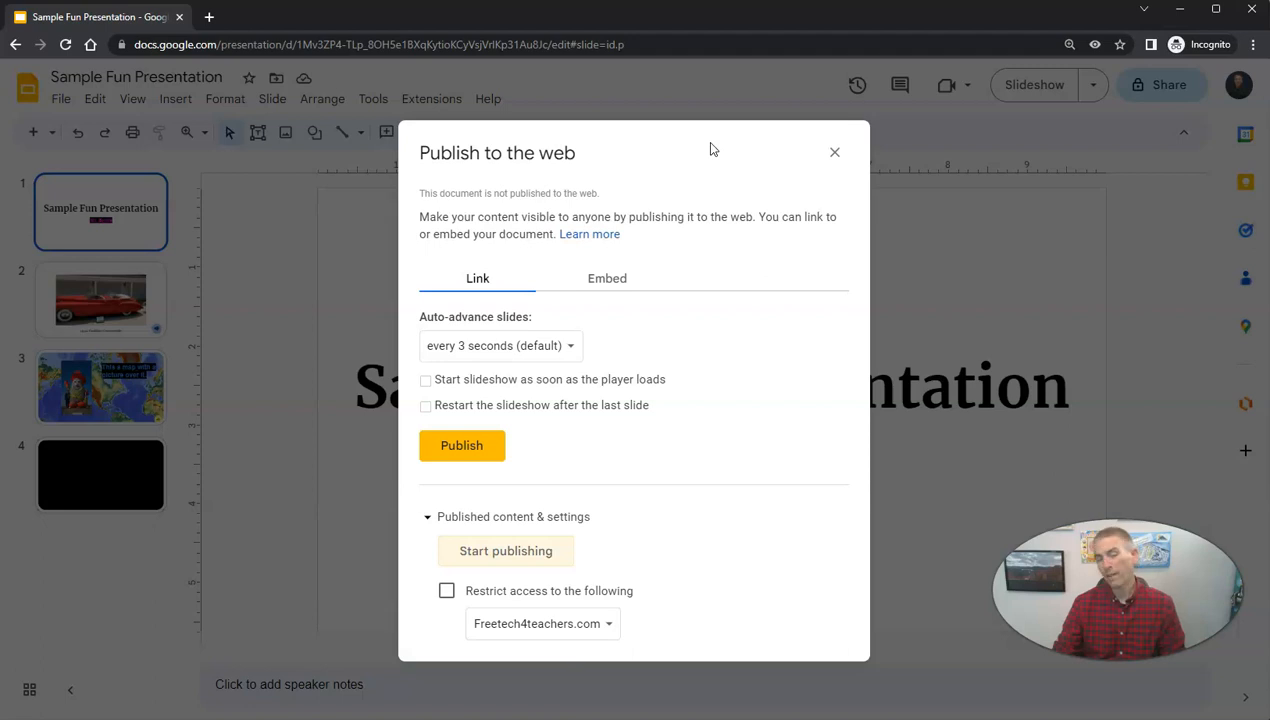
pyautogui.click(834, 152)
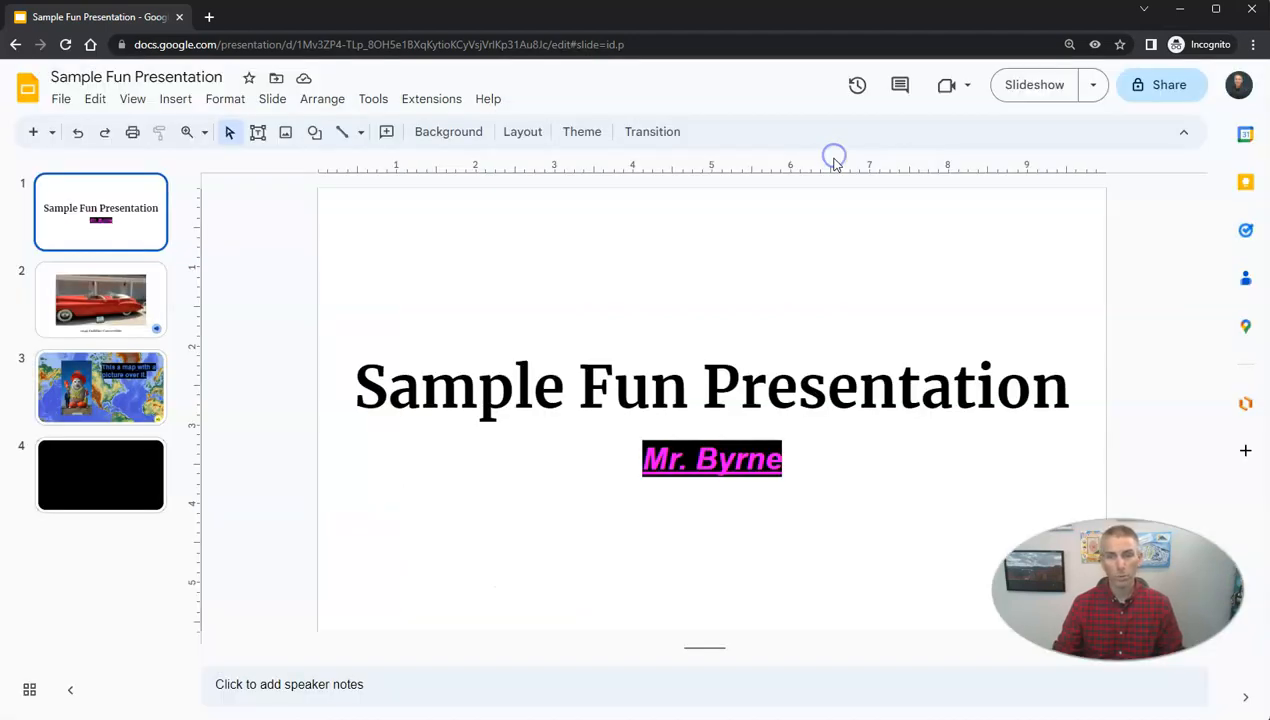
pyautogui.moveTo(682, 244)
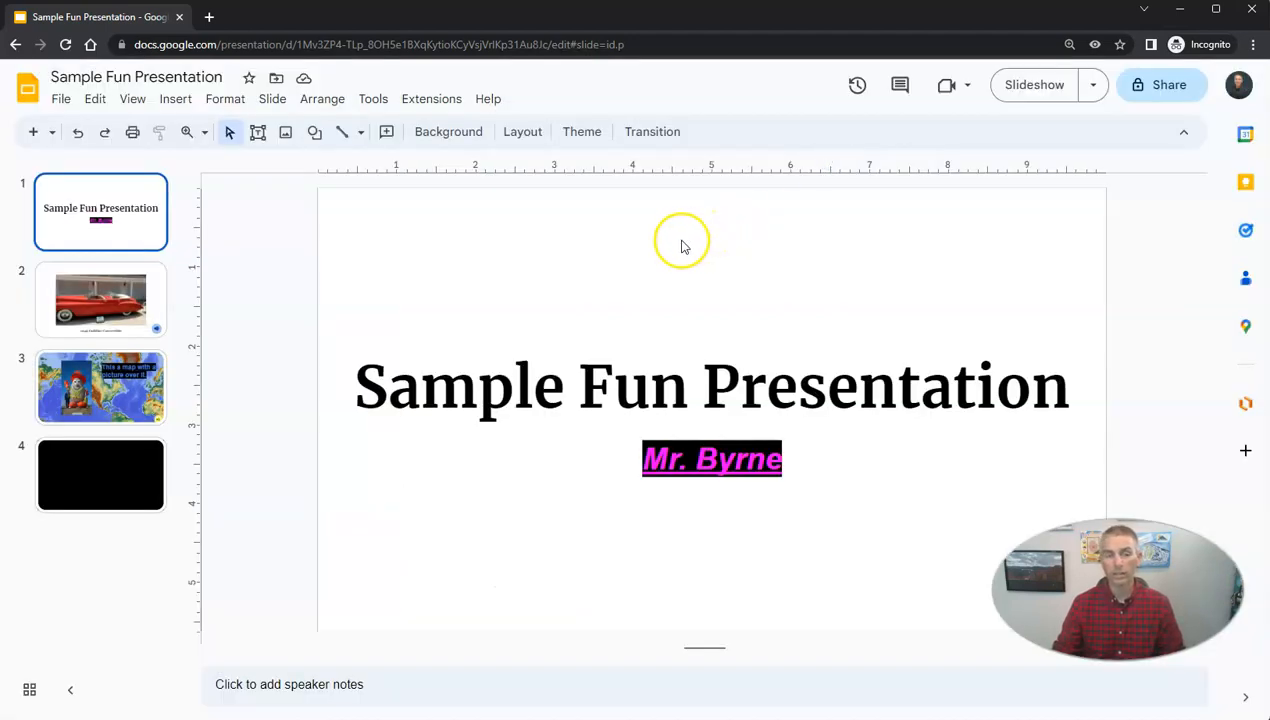
pyautogui.moveTo(60, 104)
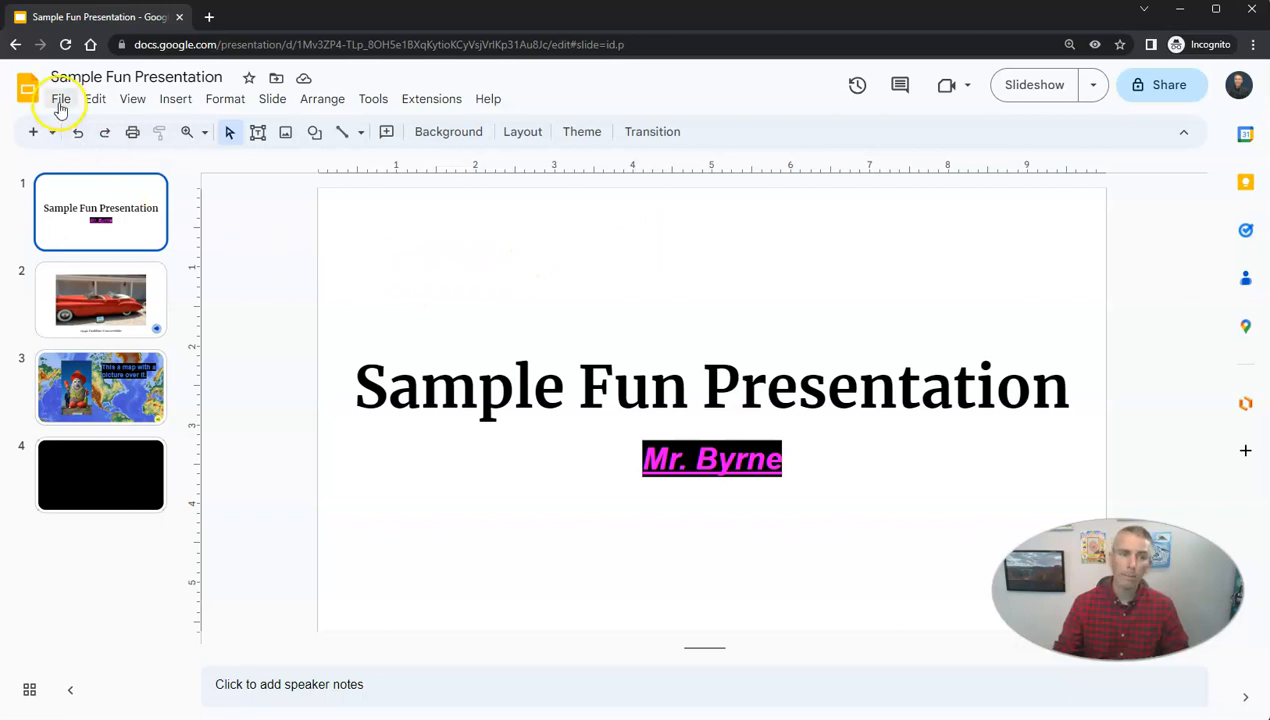
pyautogui.click(60, 98)
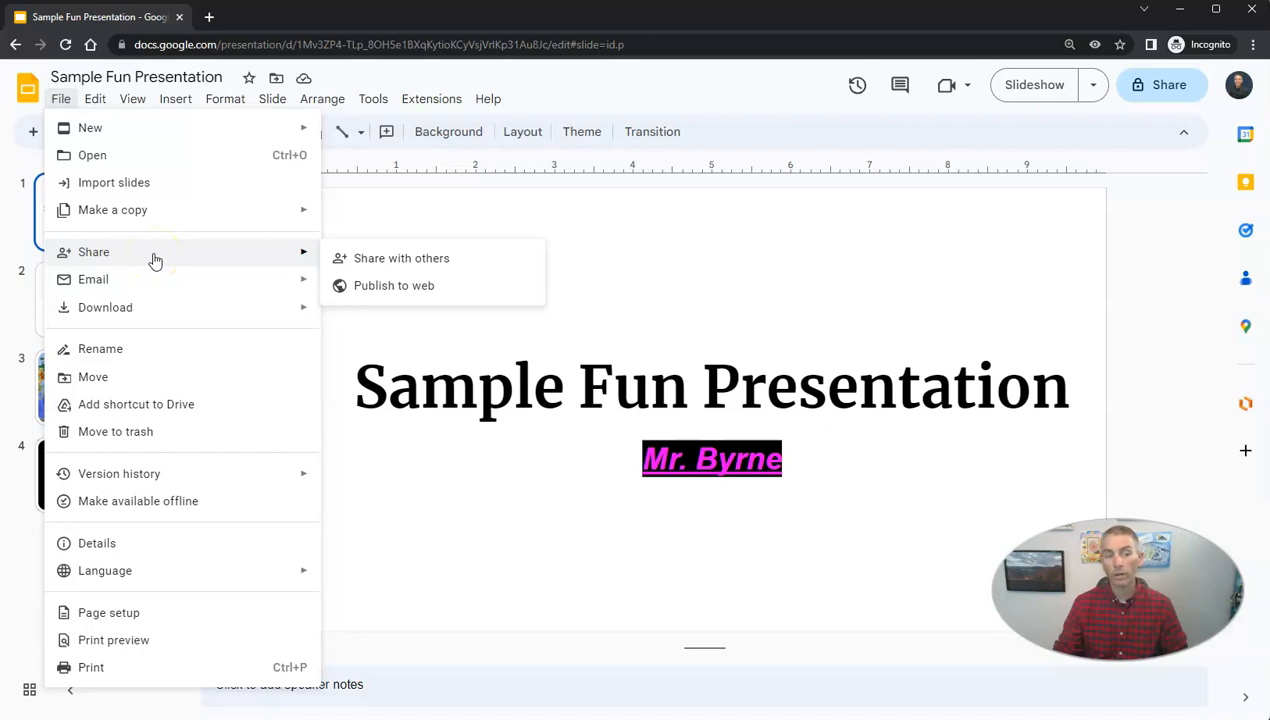
pyautogui.moveTo(400, 258)
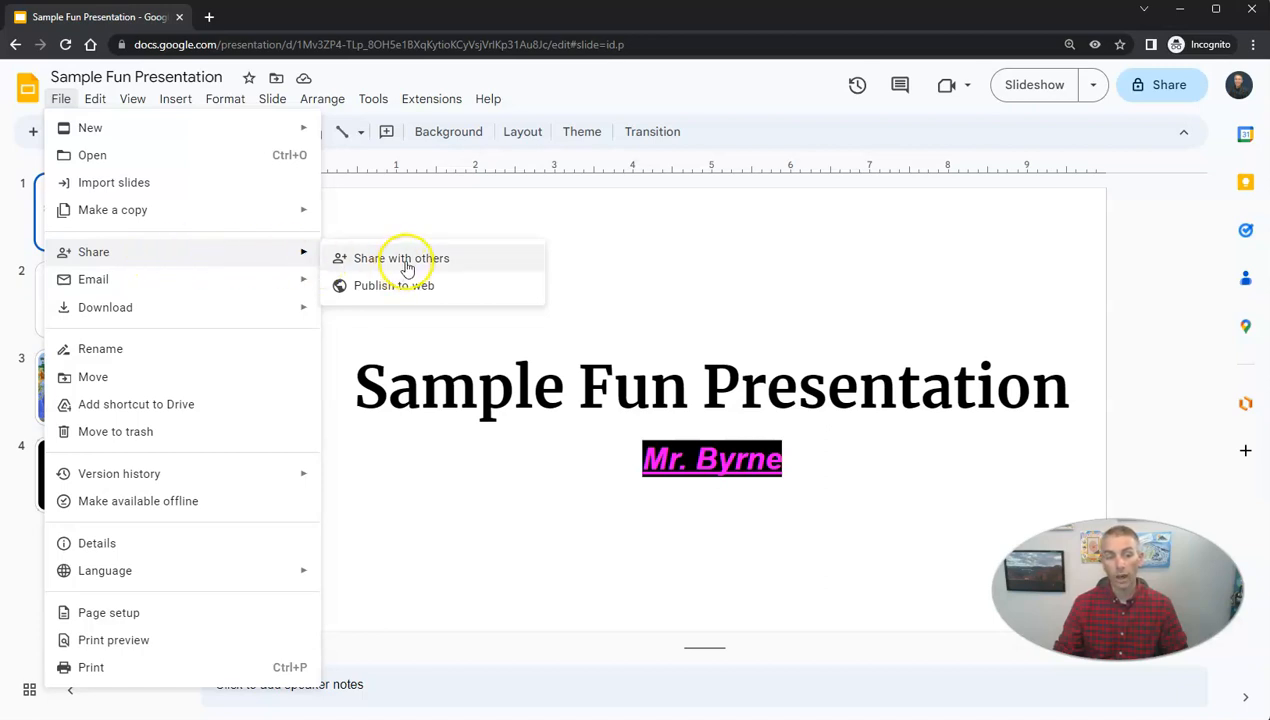
pyautogui.click(400, 258)
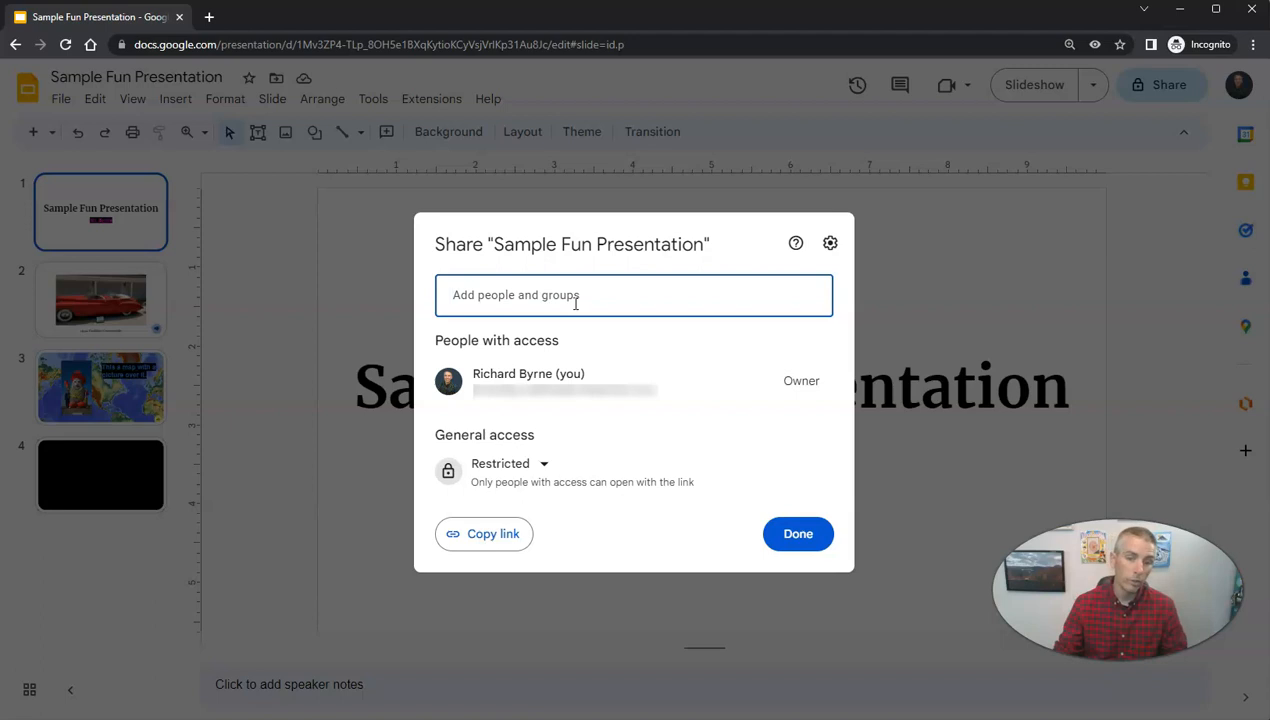
pyautogui.write('Deborah mason')
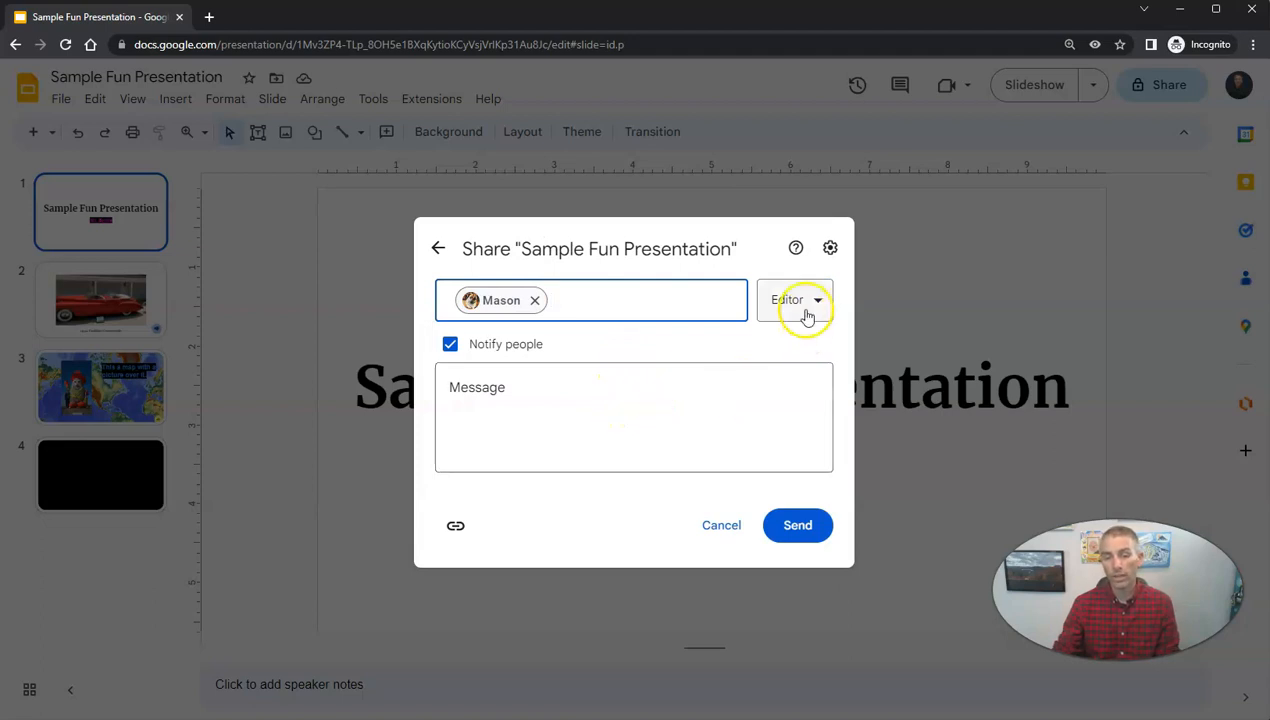
pyautogui.click(796, 300)
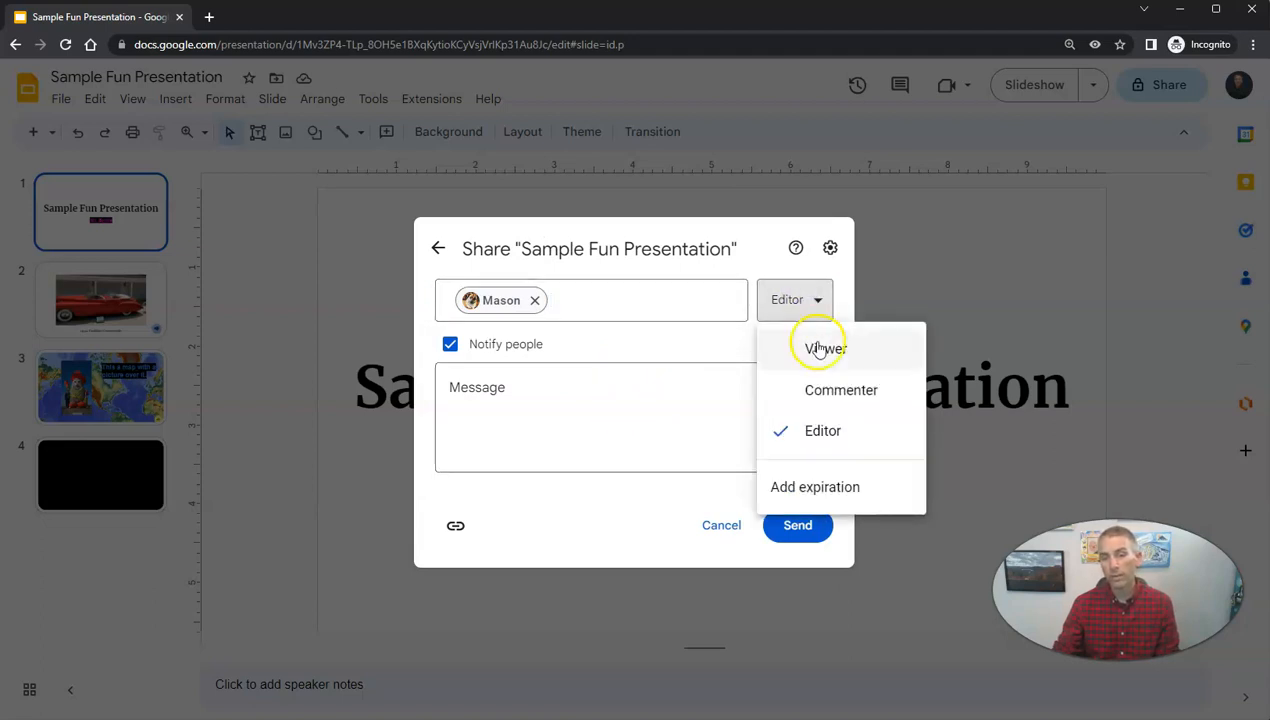
pyautogui.click(824, 348)
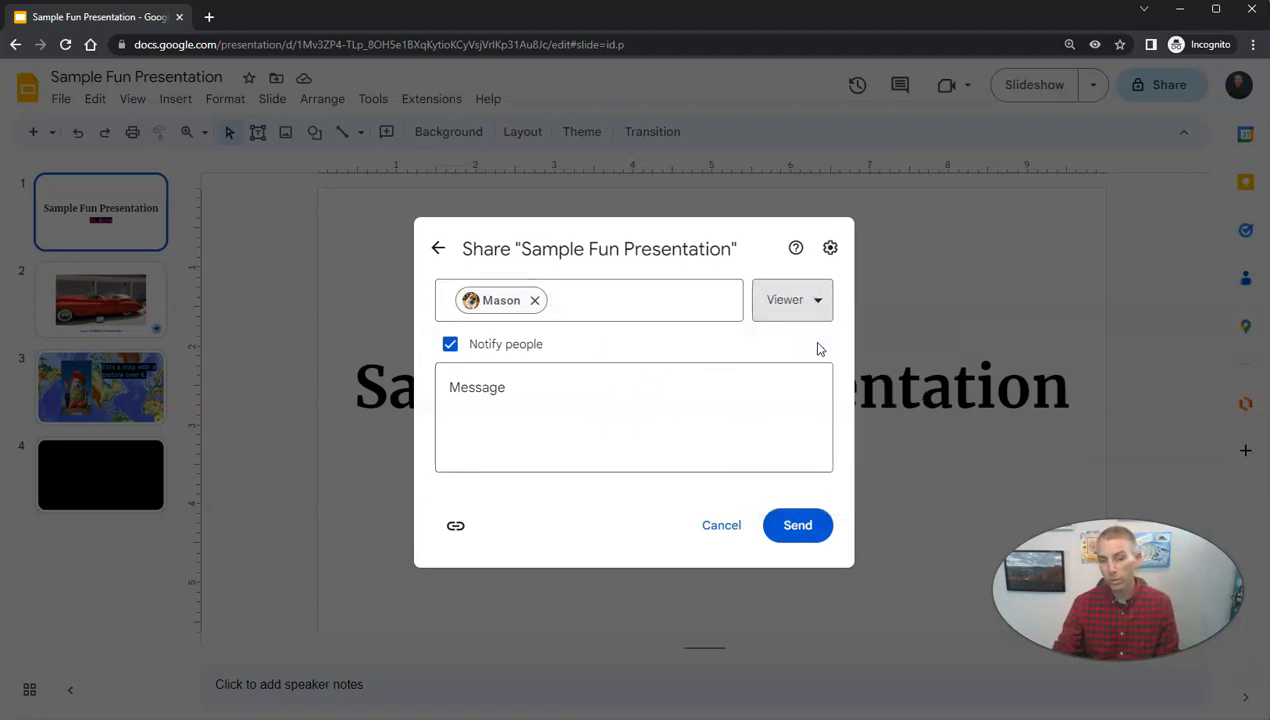
# Set her access to expire on July 27 and send the invitation
pyautogui.click(792, 300)
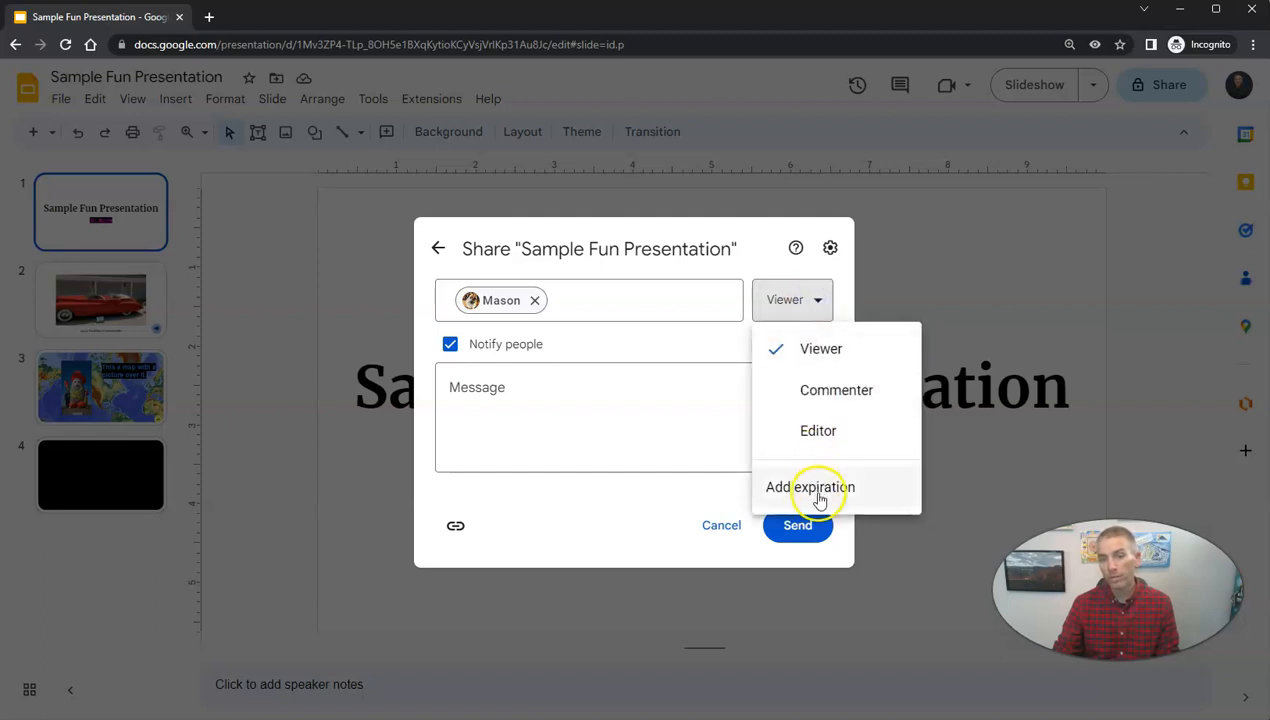
pyautogui.click(808, 488)
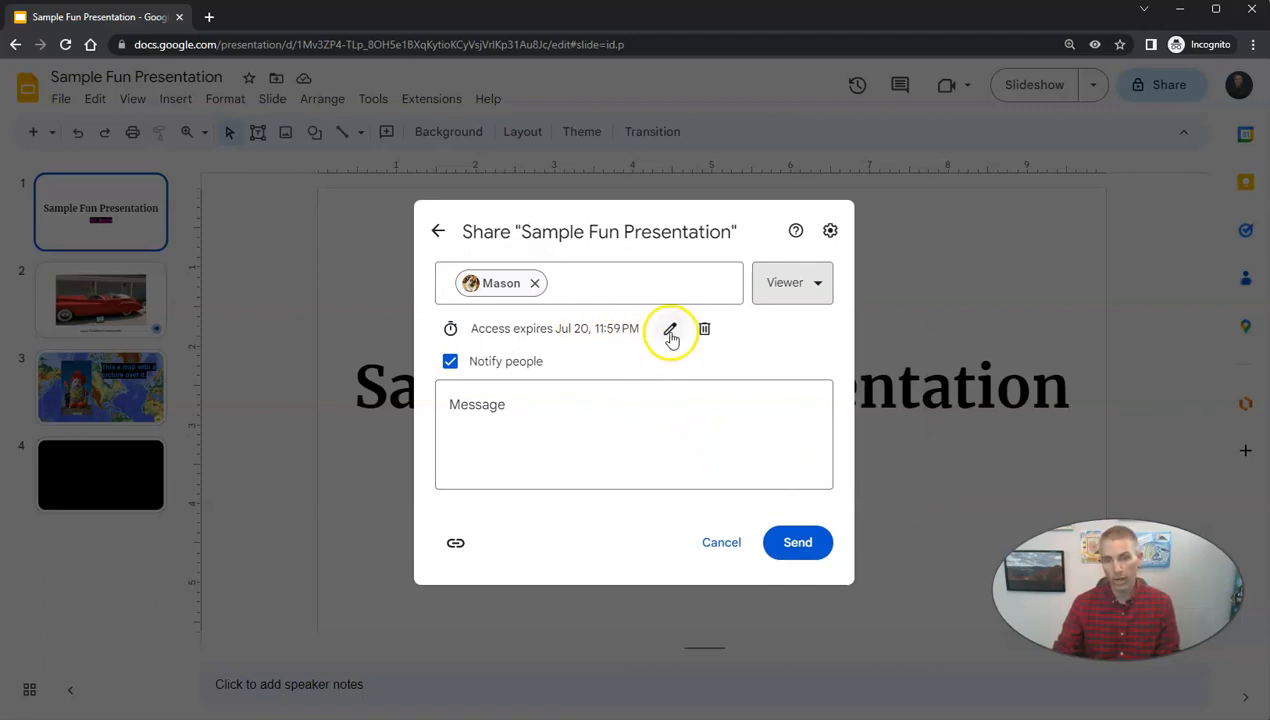
pyautogui.click(670, 330)
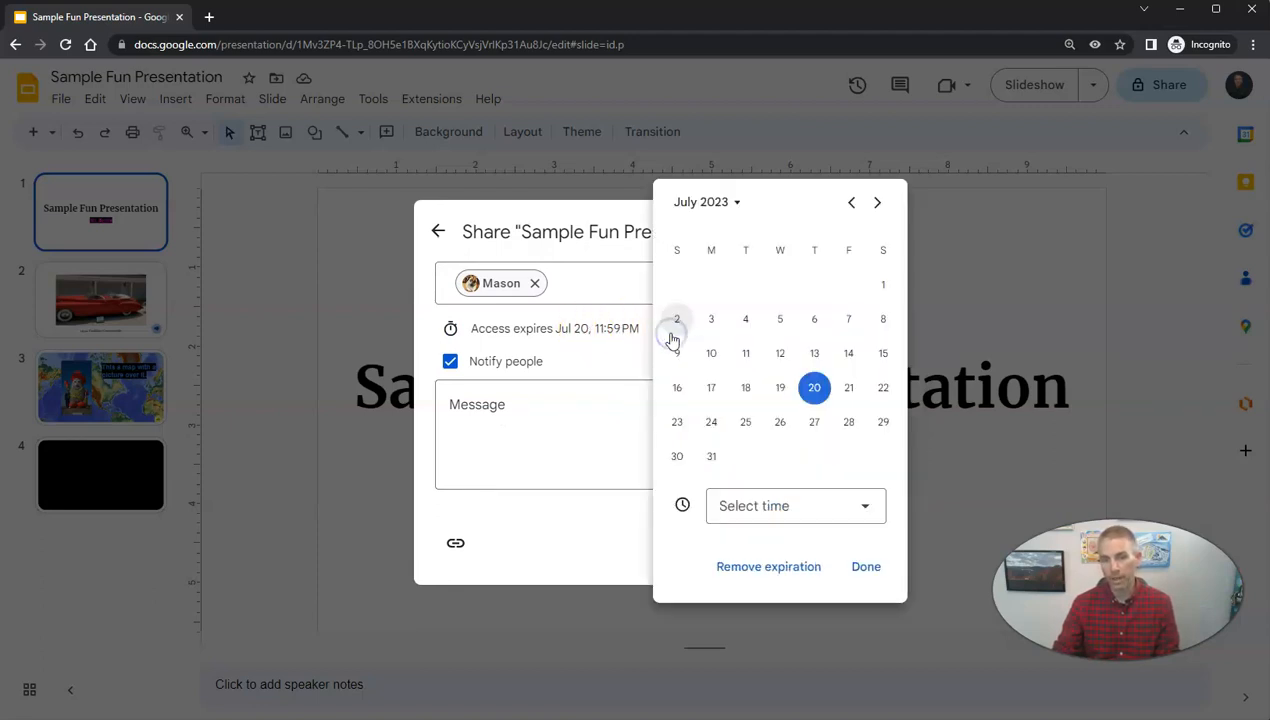
pyautogui.click(814, 420)
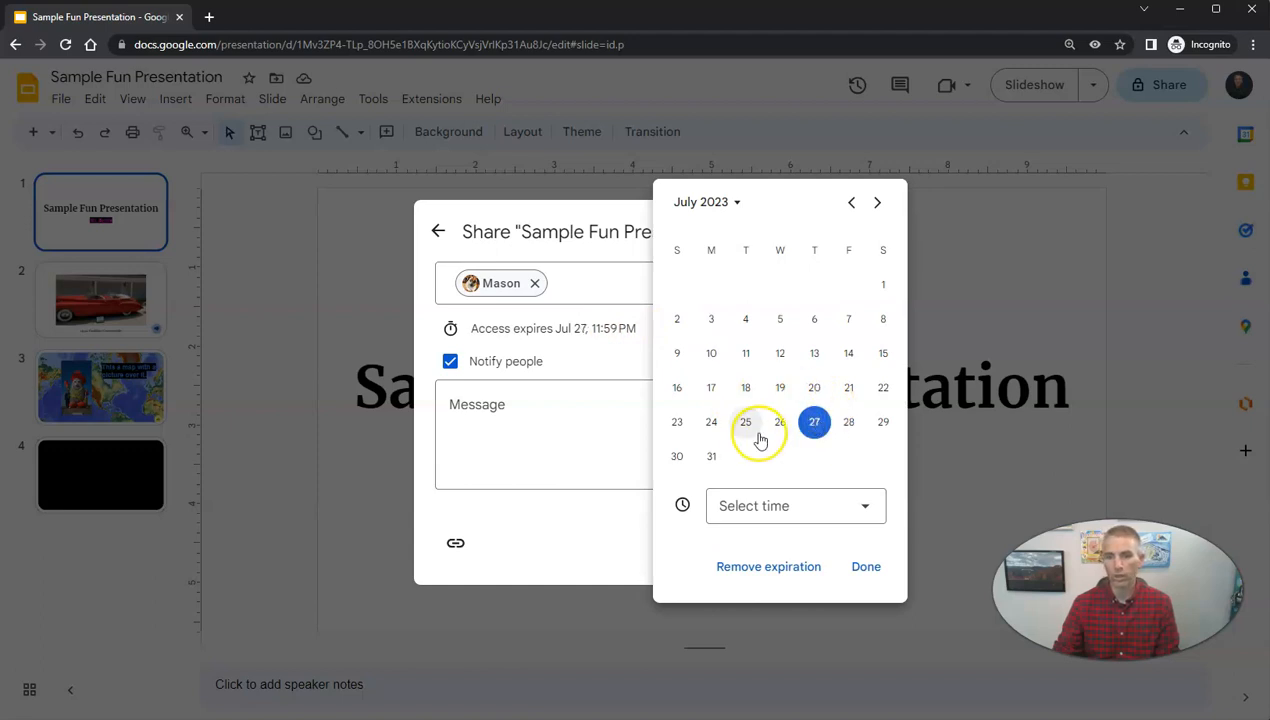
pyautogui.click(864, 566)
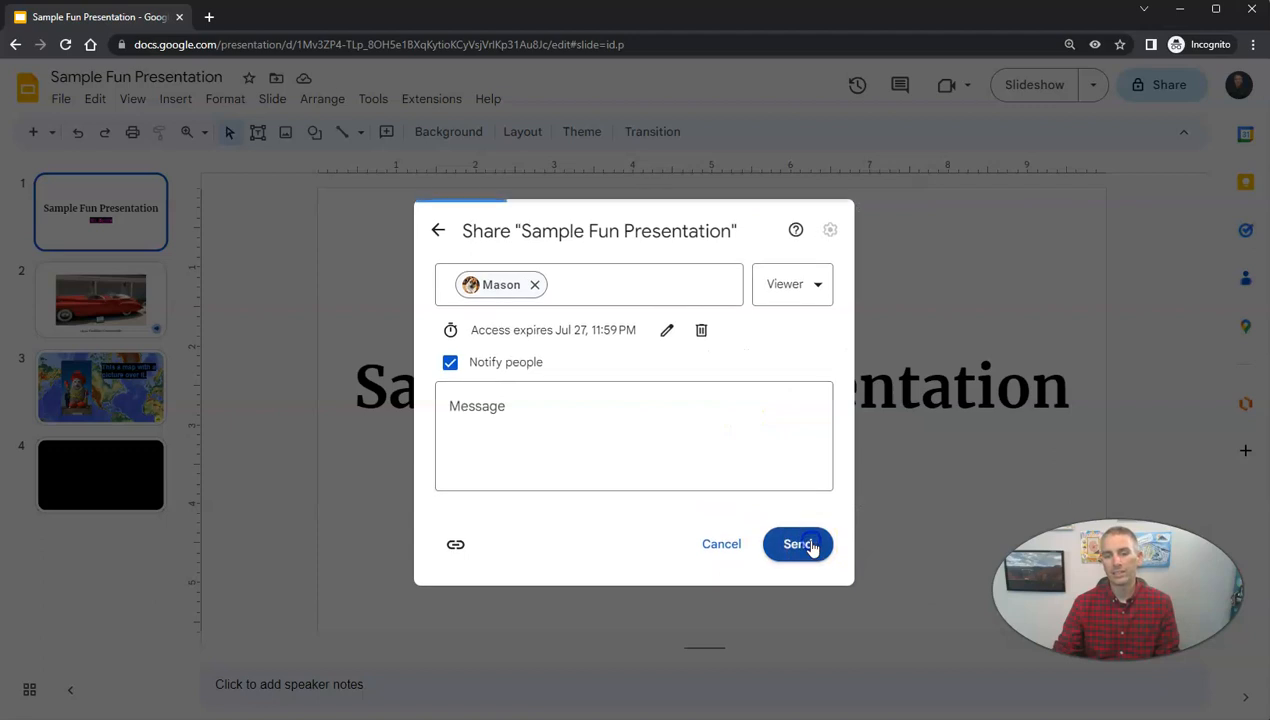
pyautogui.click(796, 544)
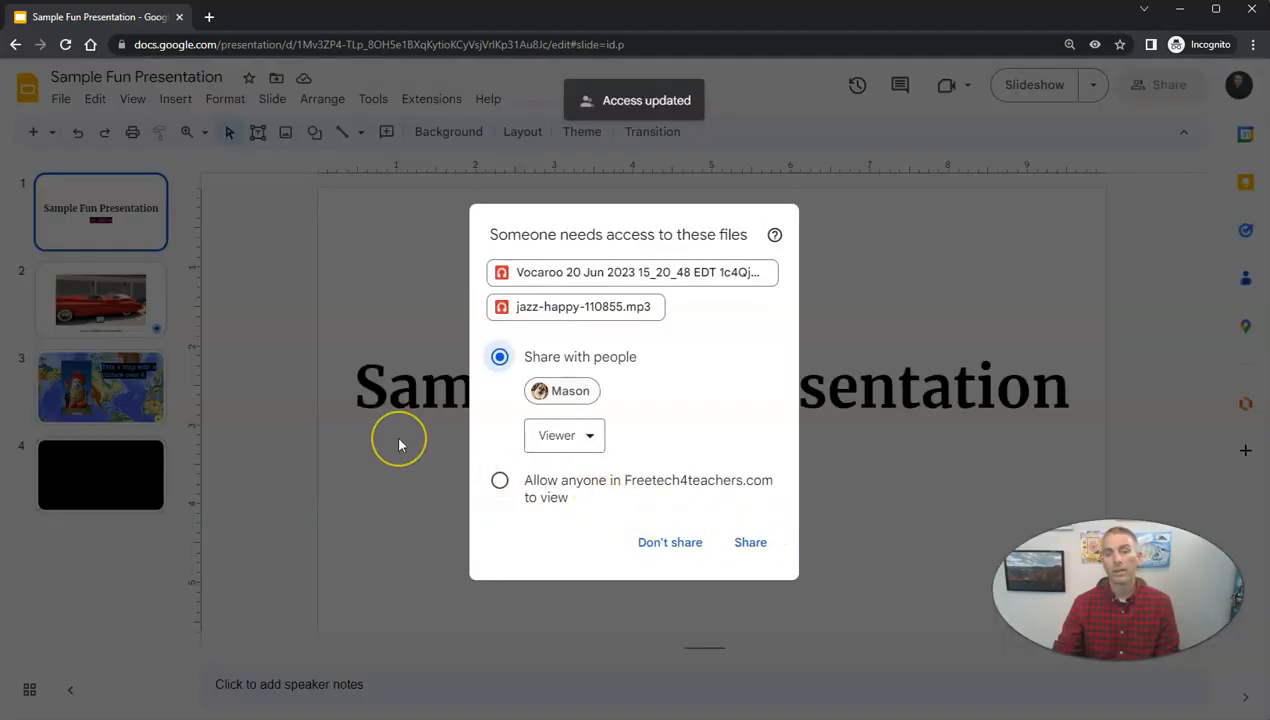
pyautogui.moveTo(400, 444)
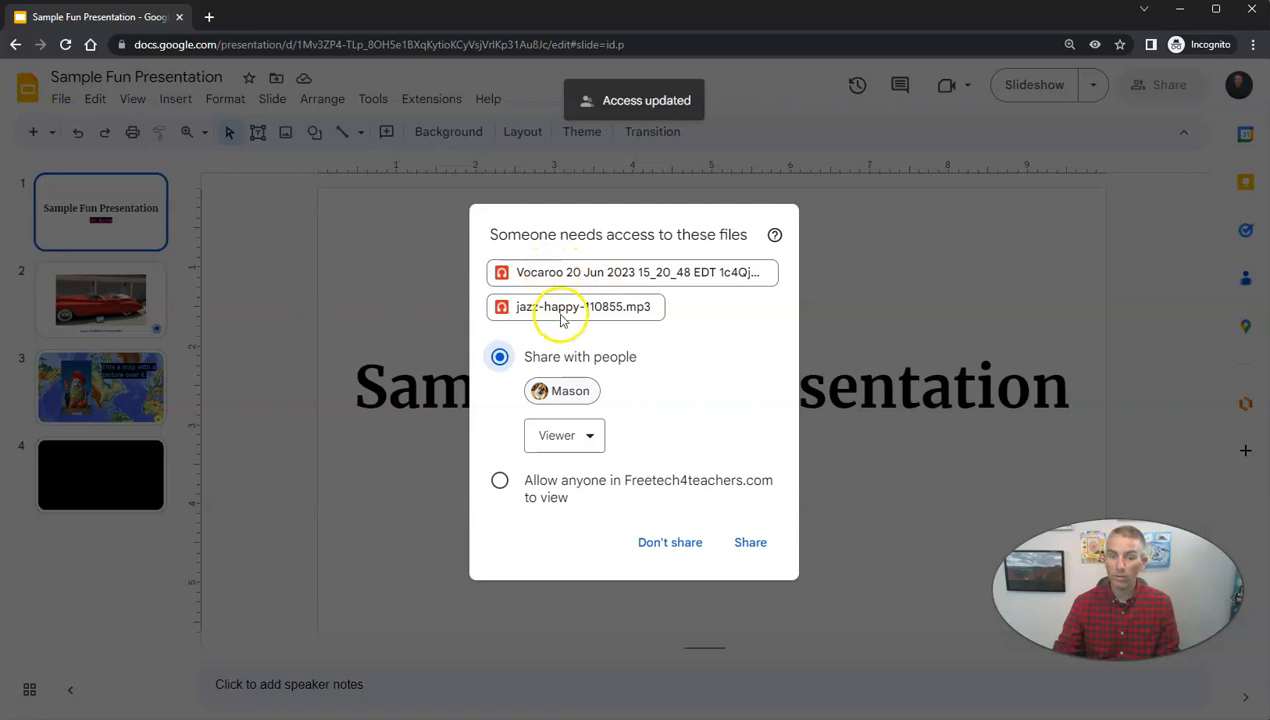
pyautogui.moveTo(616, 320)
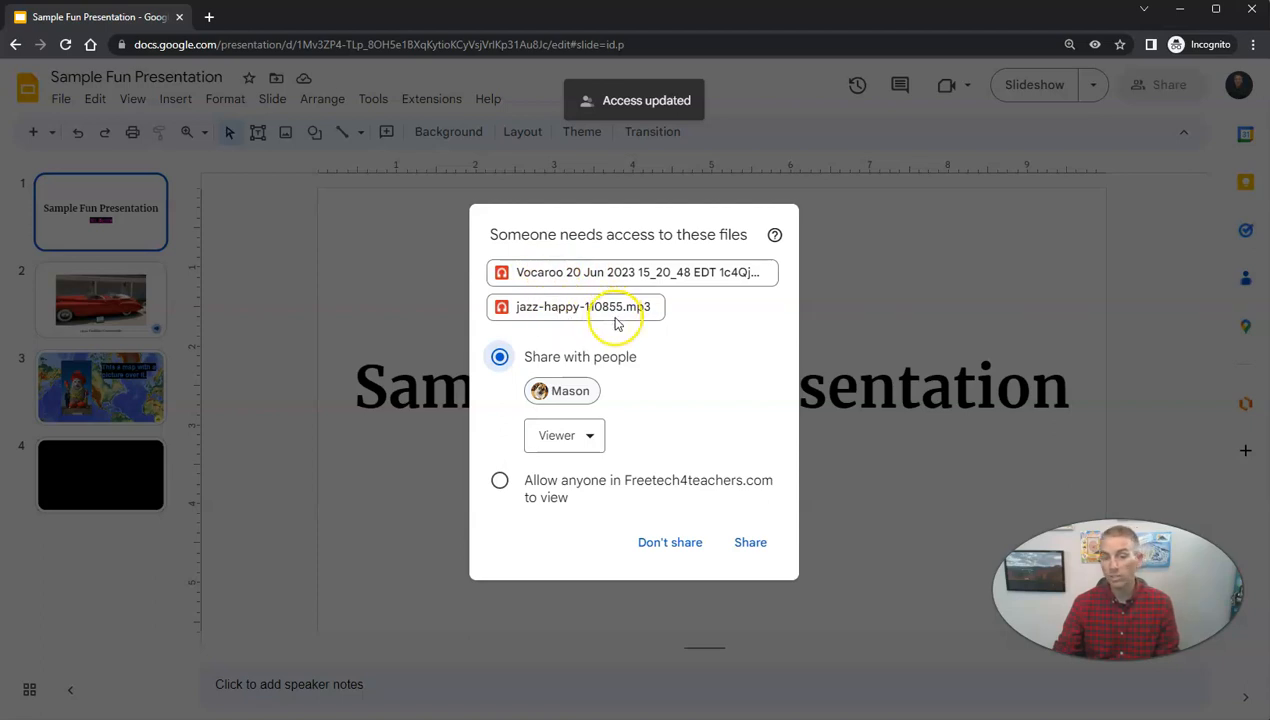
pyautogui.moveTo(630, 552)
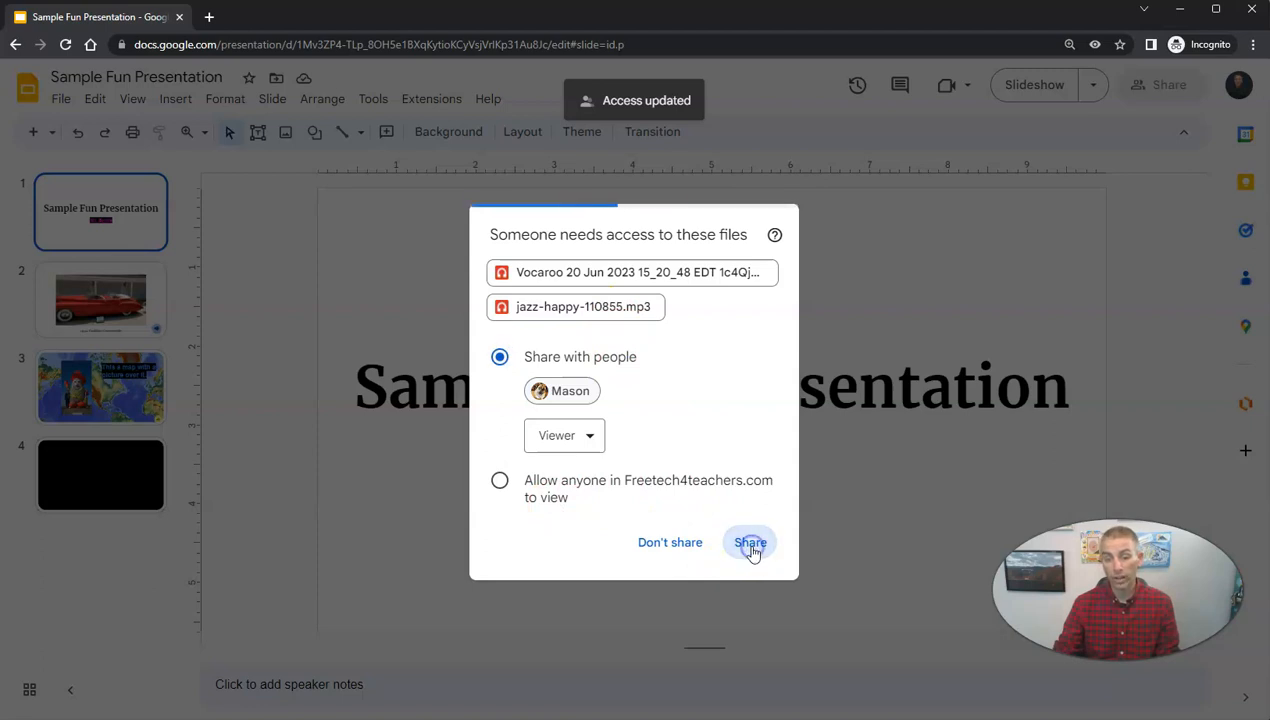
# Share the two linked audio files with her as Viewer too
pyautogui.click(750, 542)
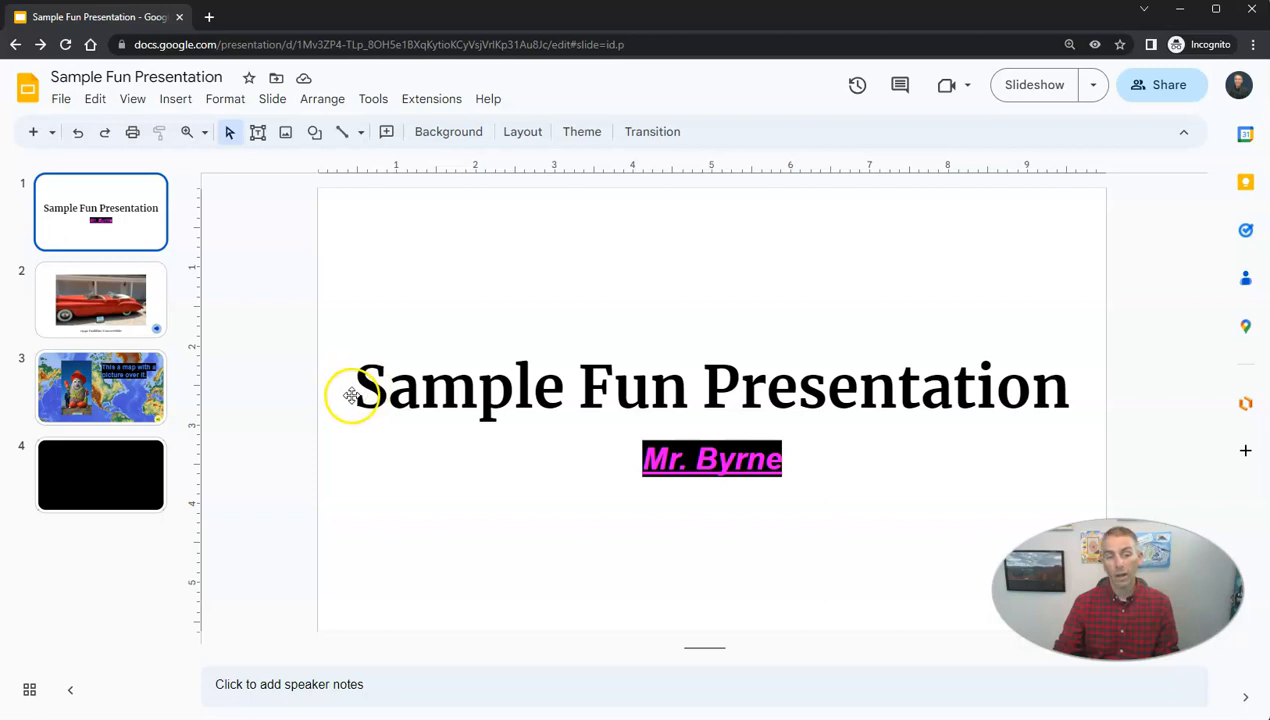
pyautogui.click(60, 98)
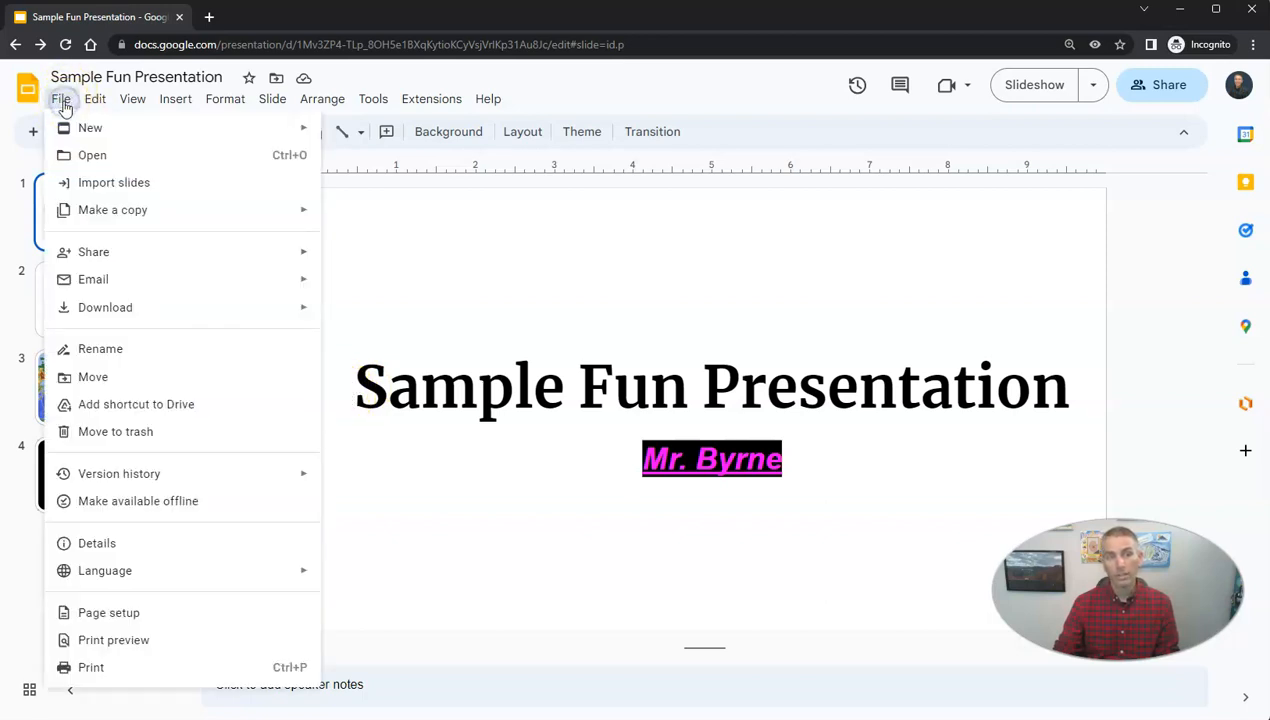
pyautogui.moveTo(176, 348)
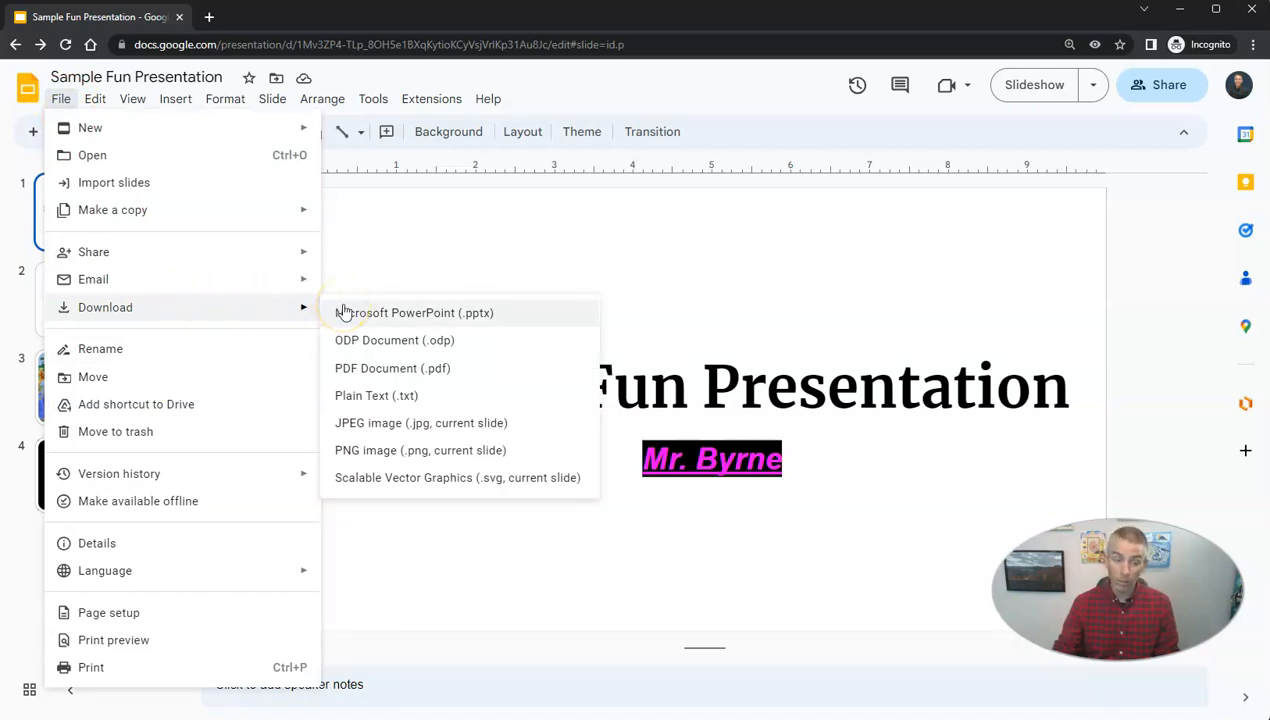
pyautogui.moveTo(424, 312)
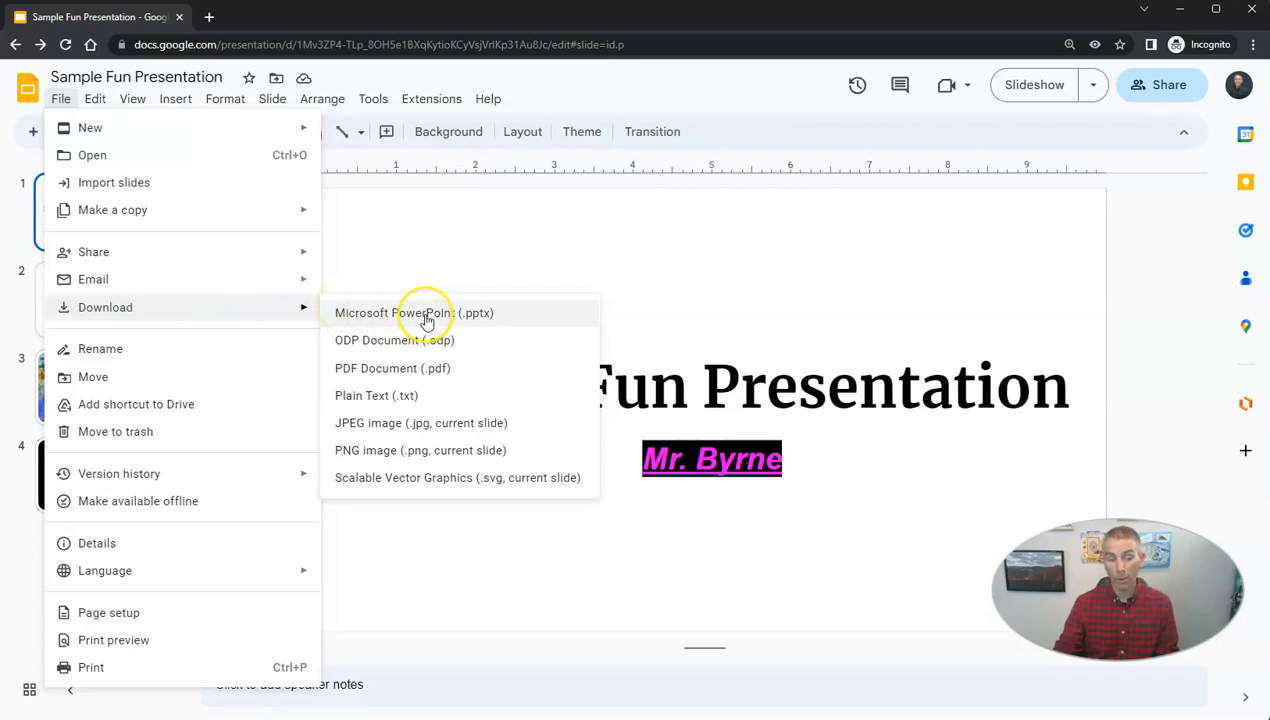
pyautogui.moveTo(424, 318)
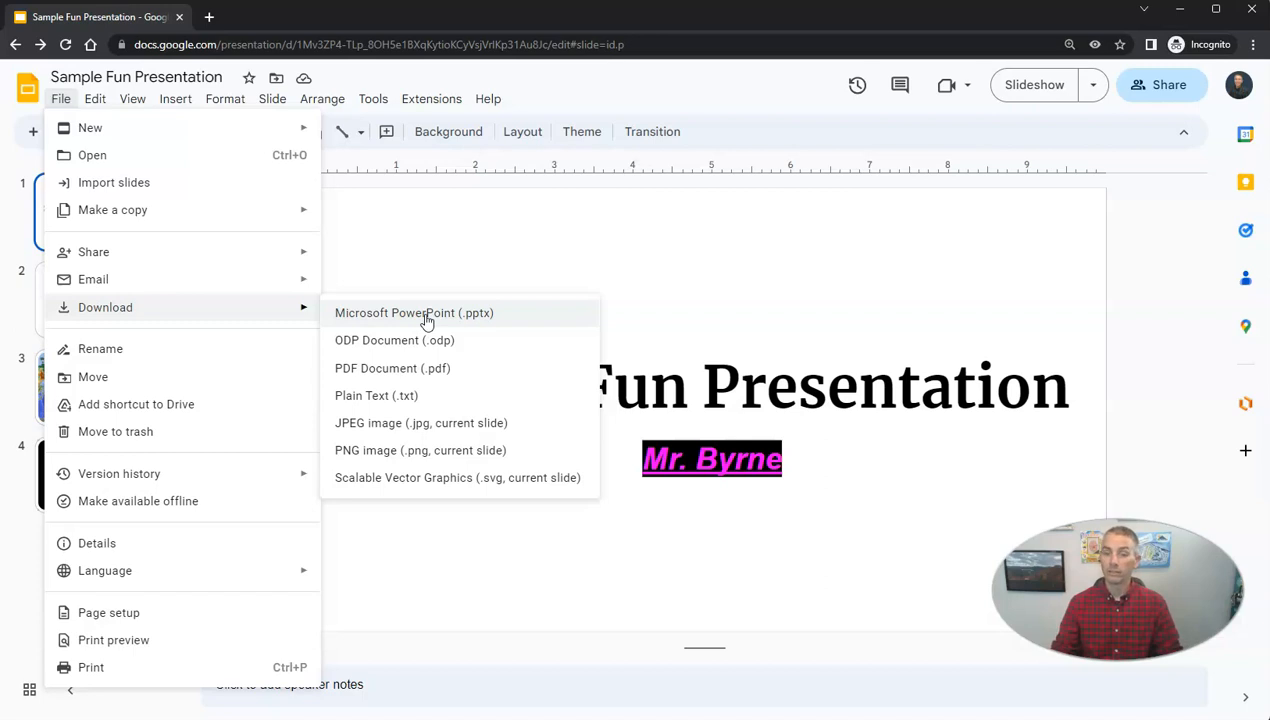
pyautogui.moveTo(438, 320)
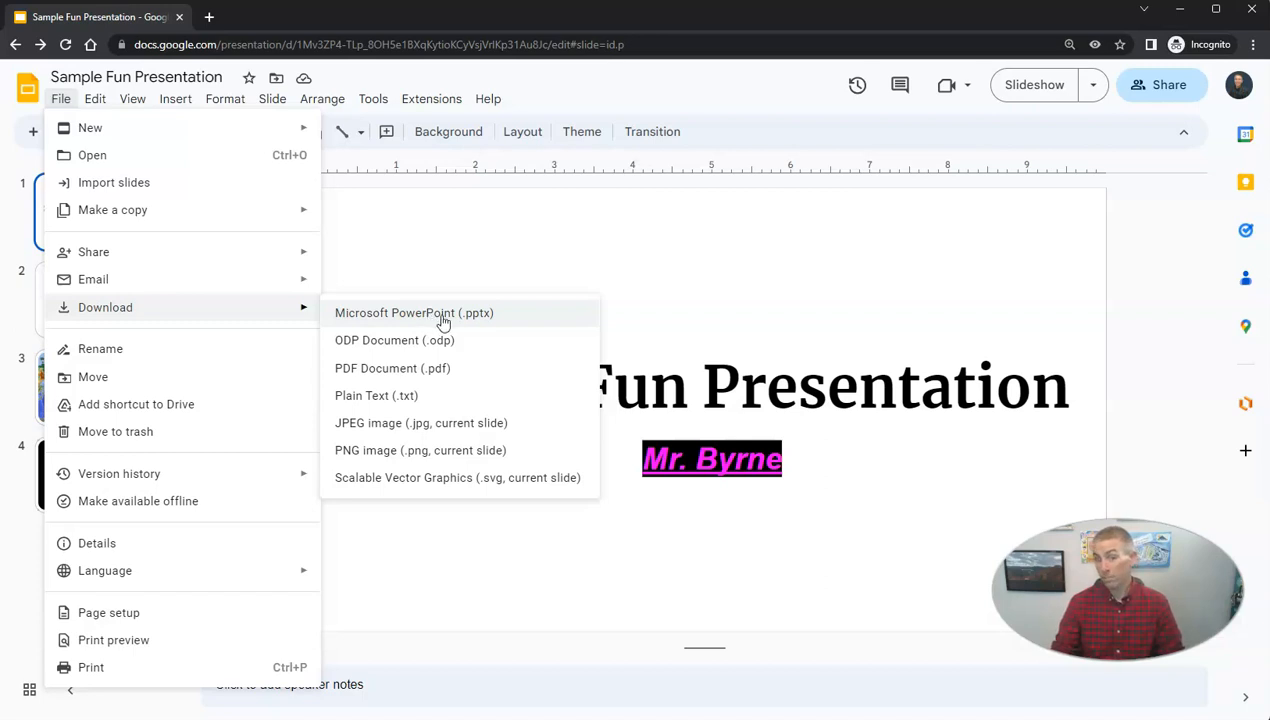
pyautogui.moveTo(404, 368)
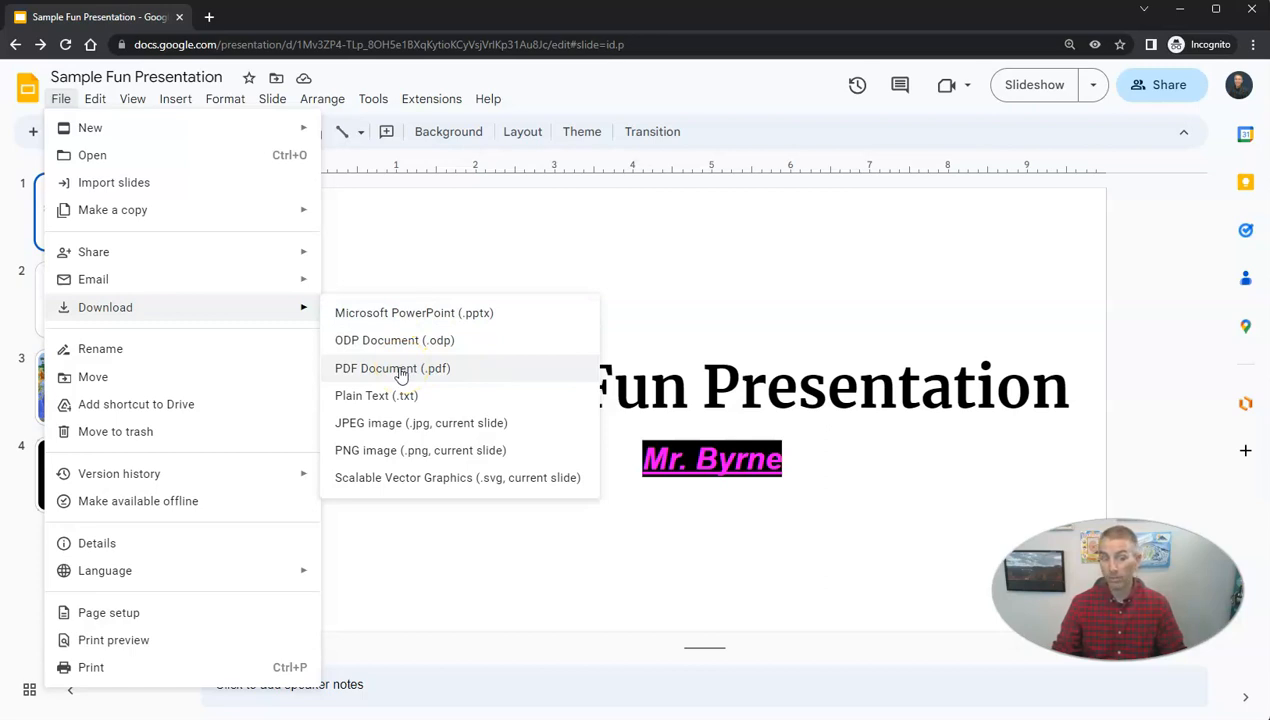
pyautogui.moveTo(372, 432)
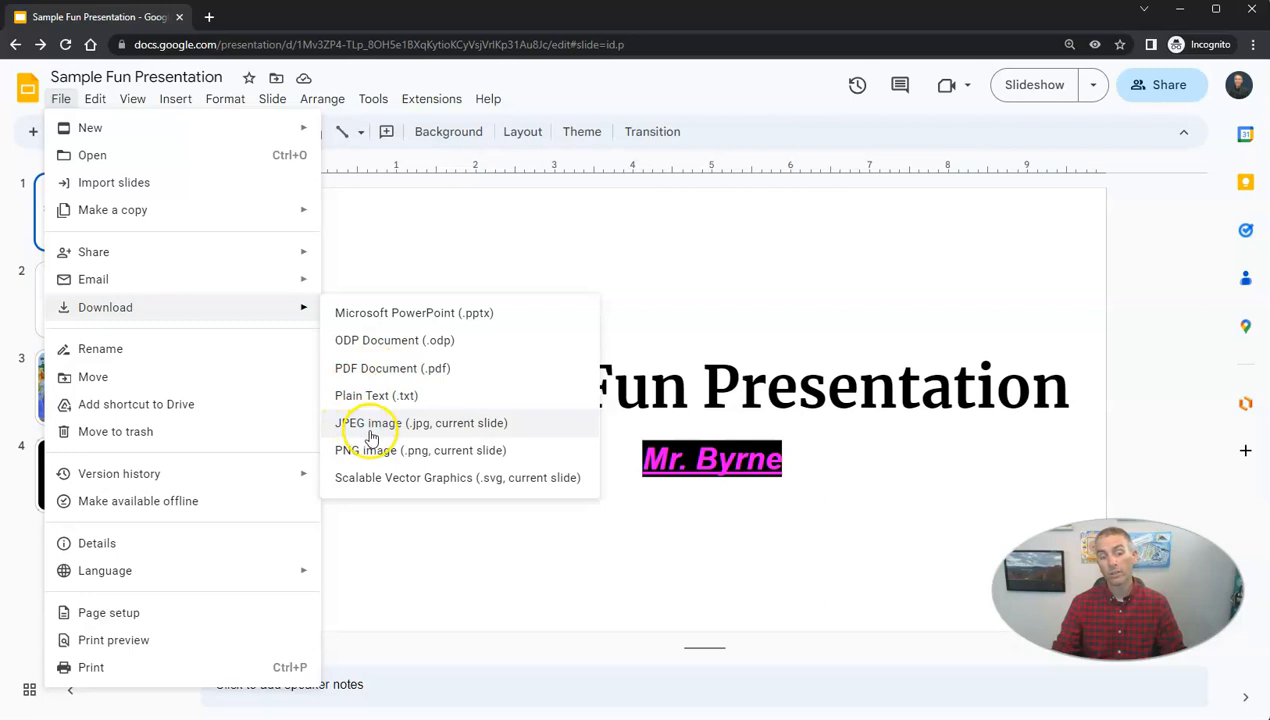
pyautogui.moveTo(364, 450)
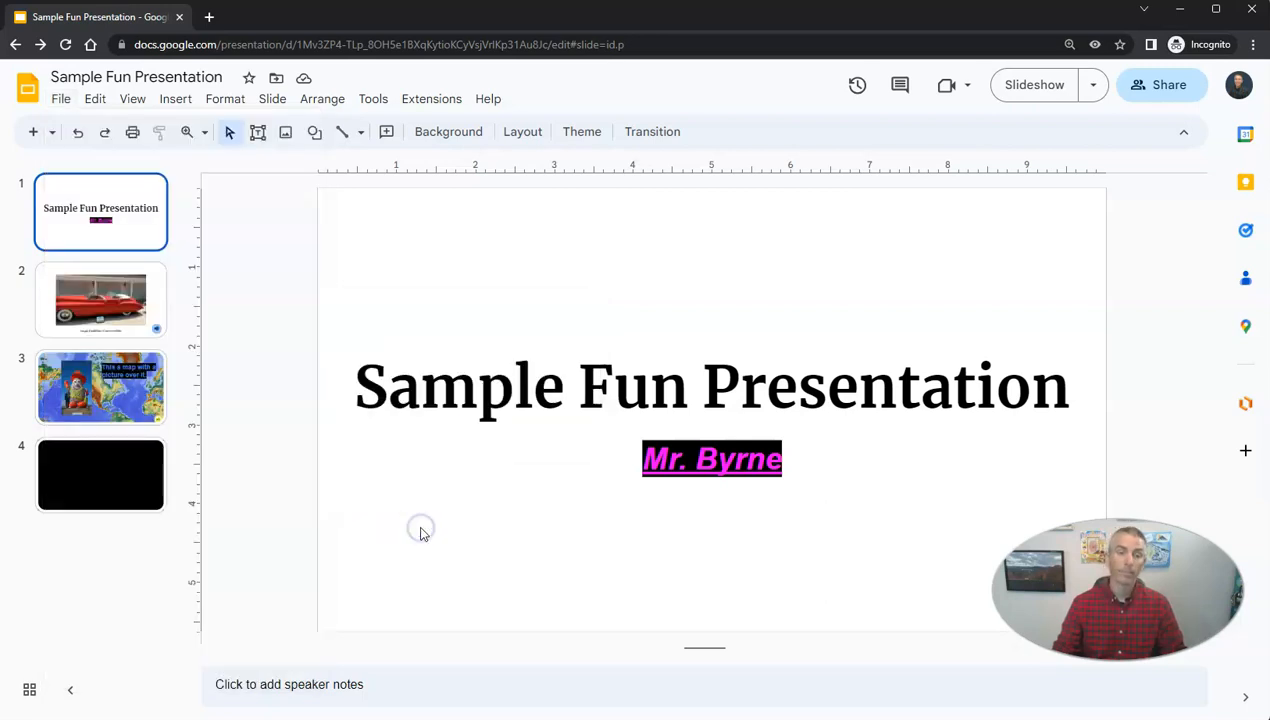
pyautogui.moveTo(386, 494)
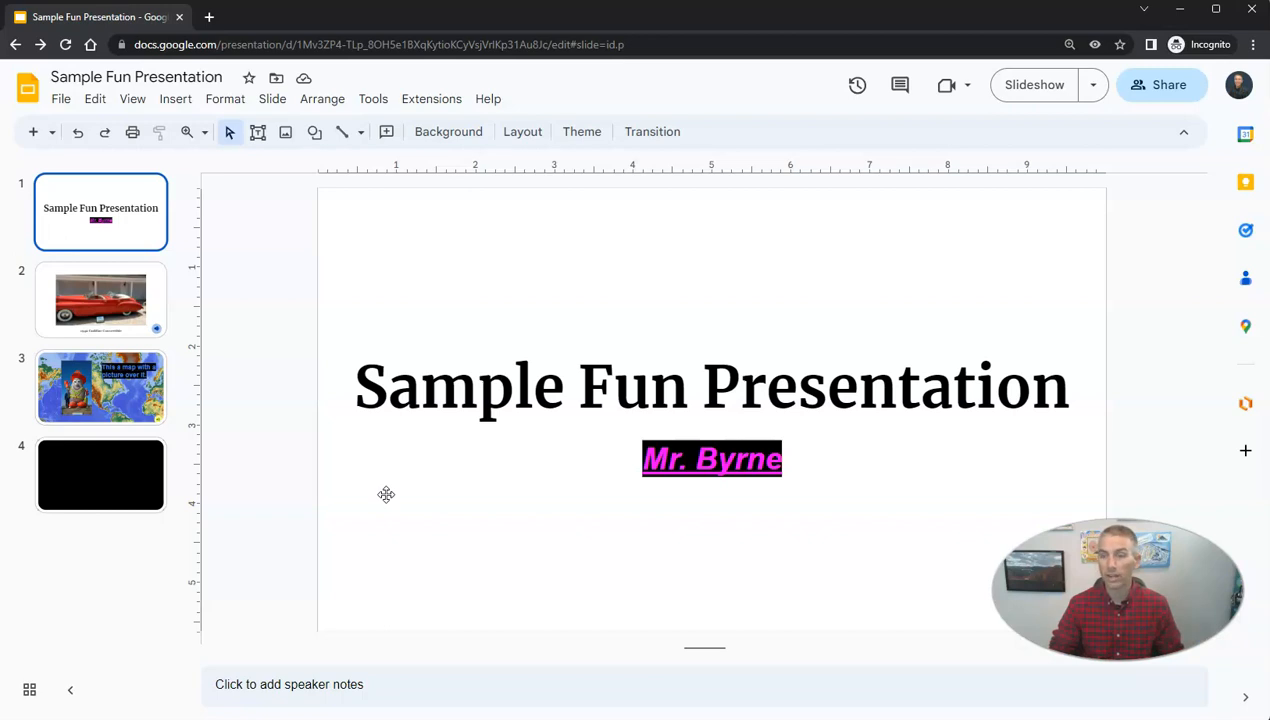
pyautogui.moveTo(200, 198)
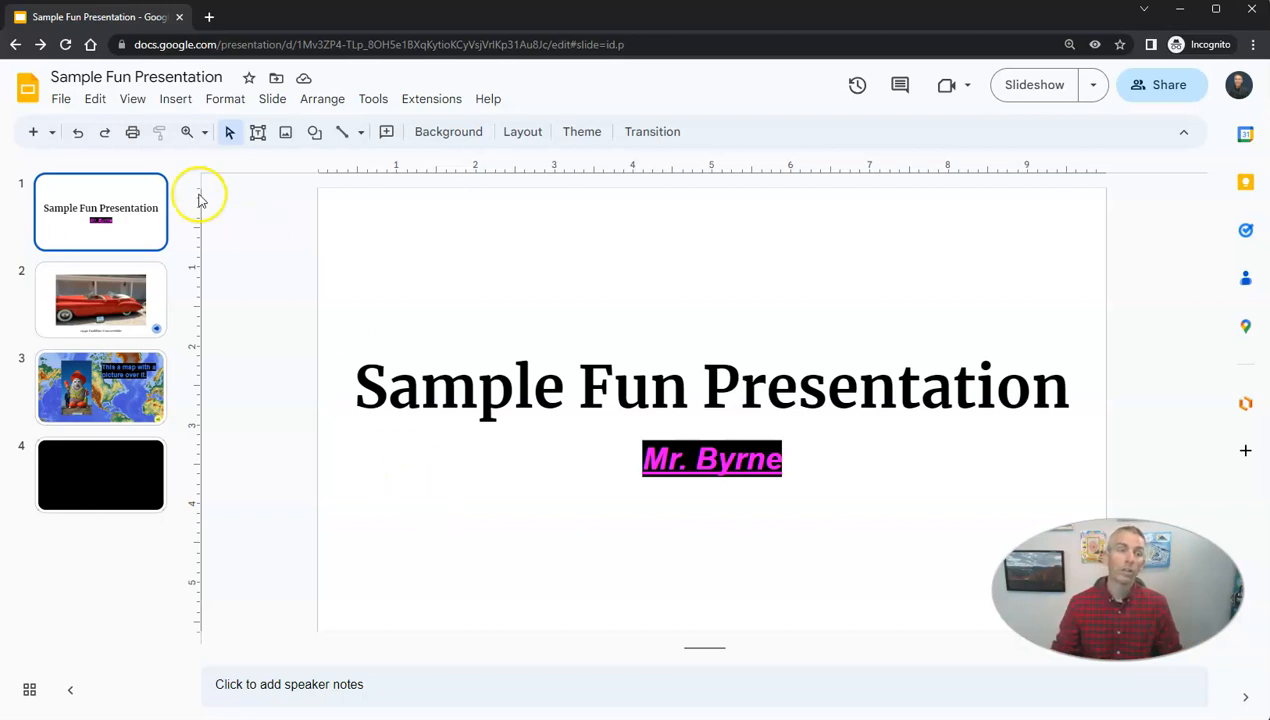
pyautogui.moveTo(60, 98)
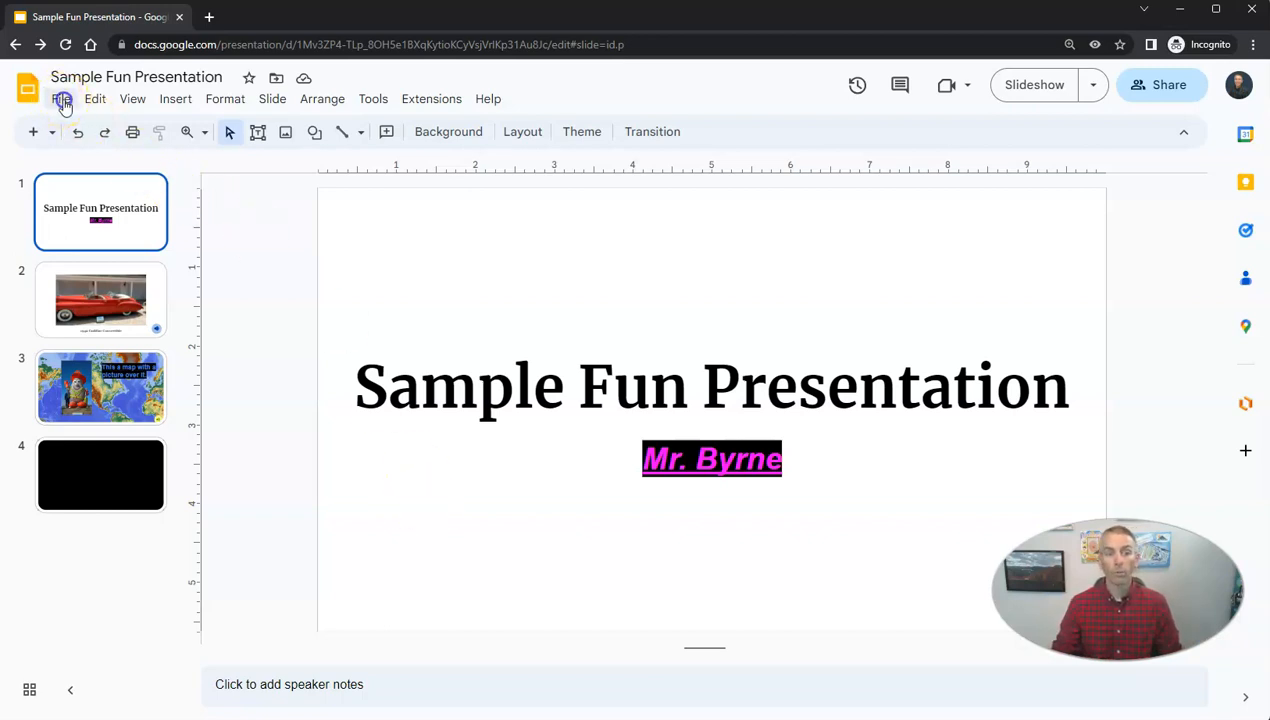
pyautogui.click(60, 98)
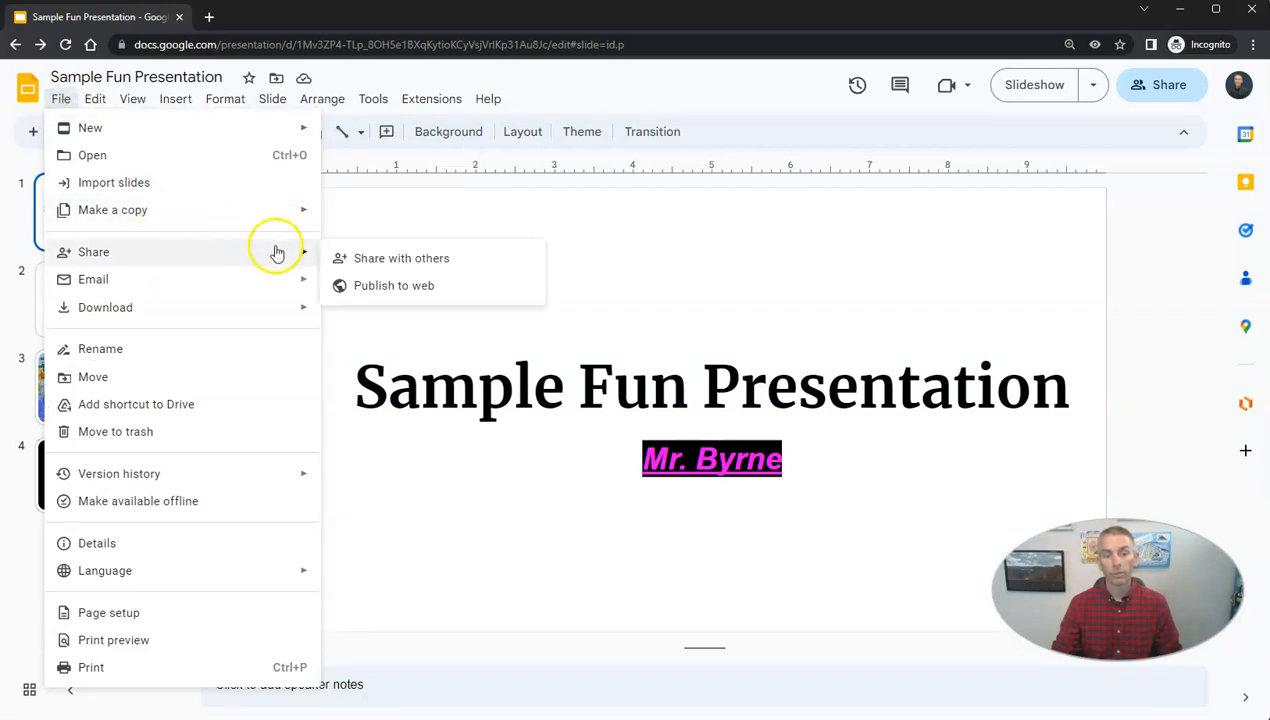
pyautogui.click(414, 260)
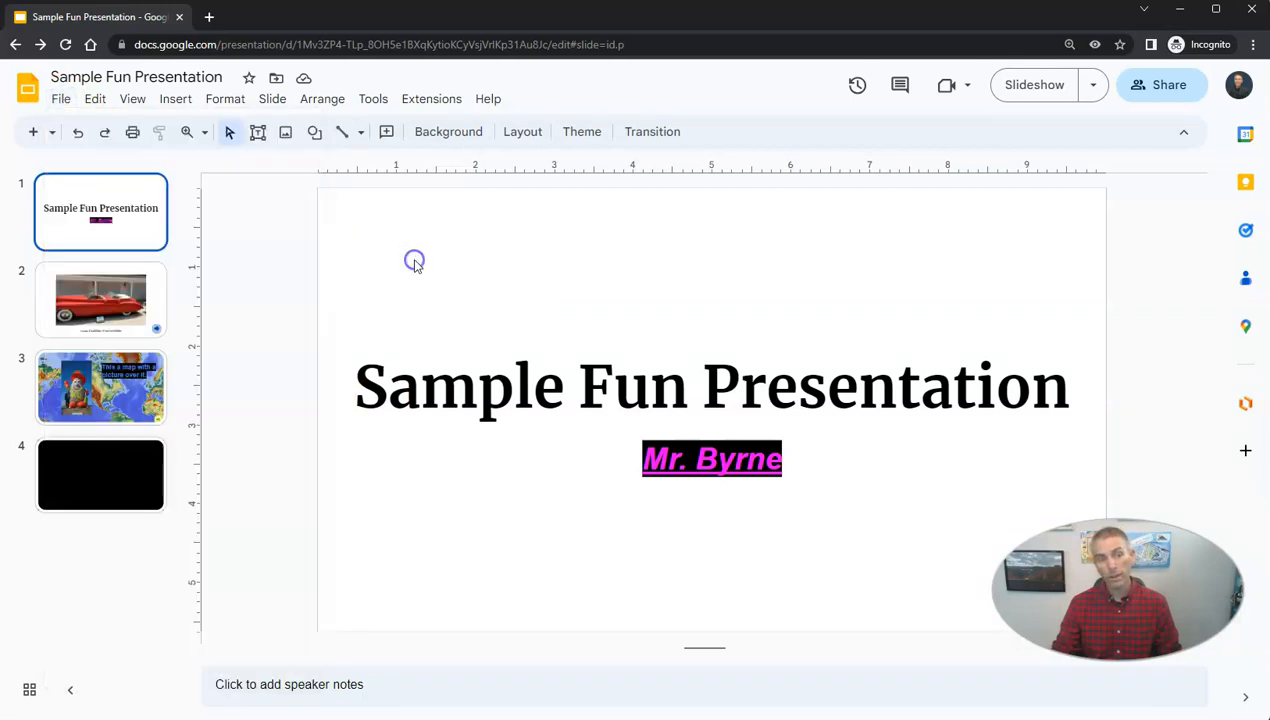
pyautogui.click(1168, 84)
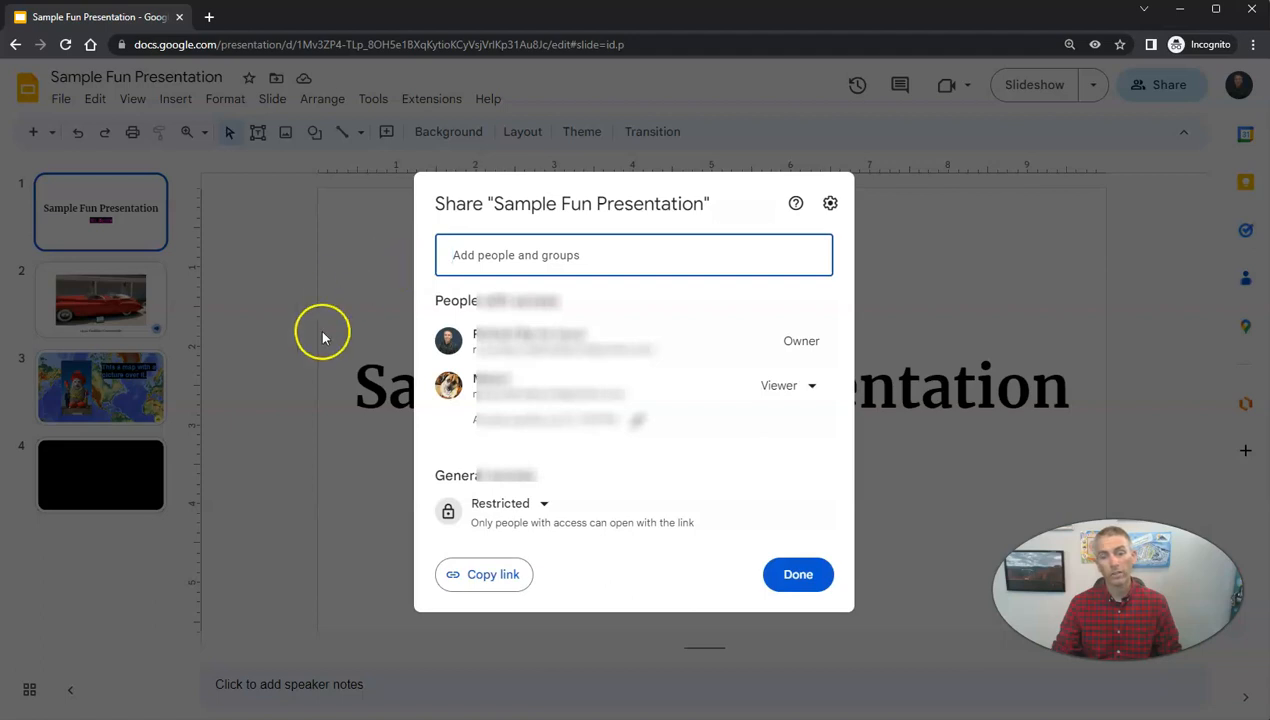
pyautogui.write('max Gordon')
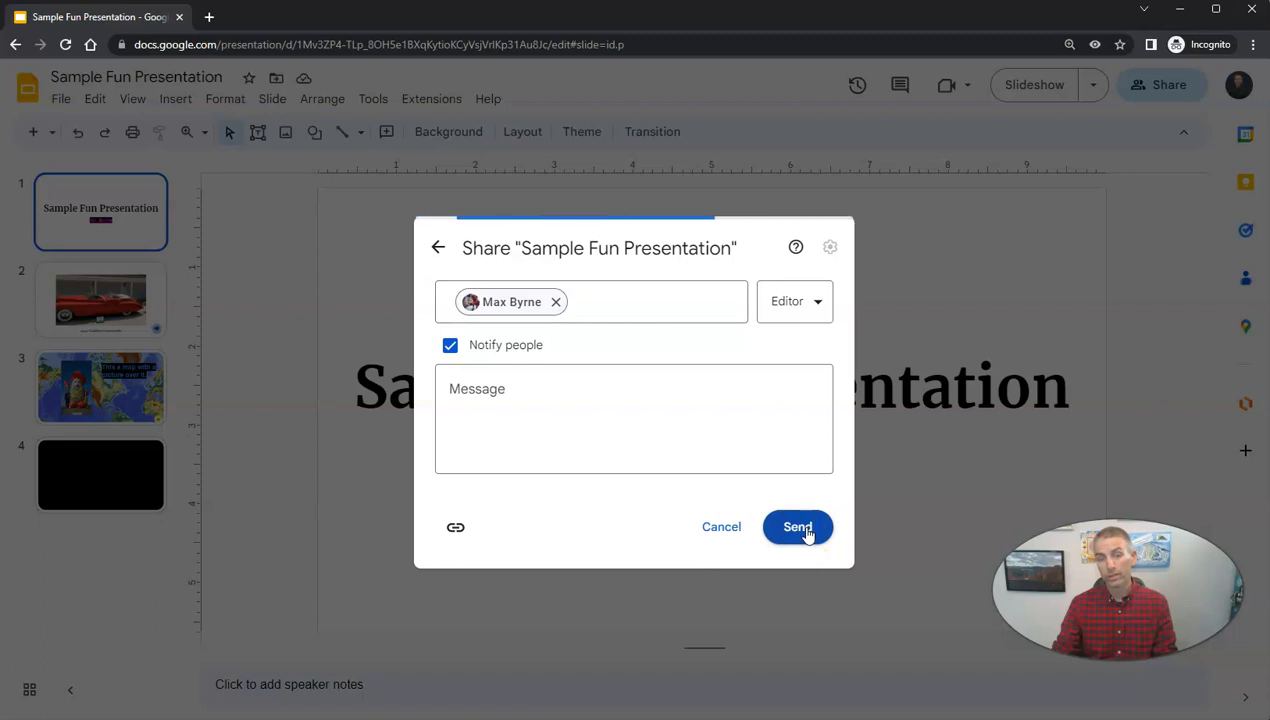
pyautogui.click(796, 528)
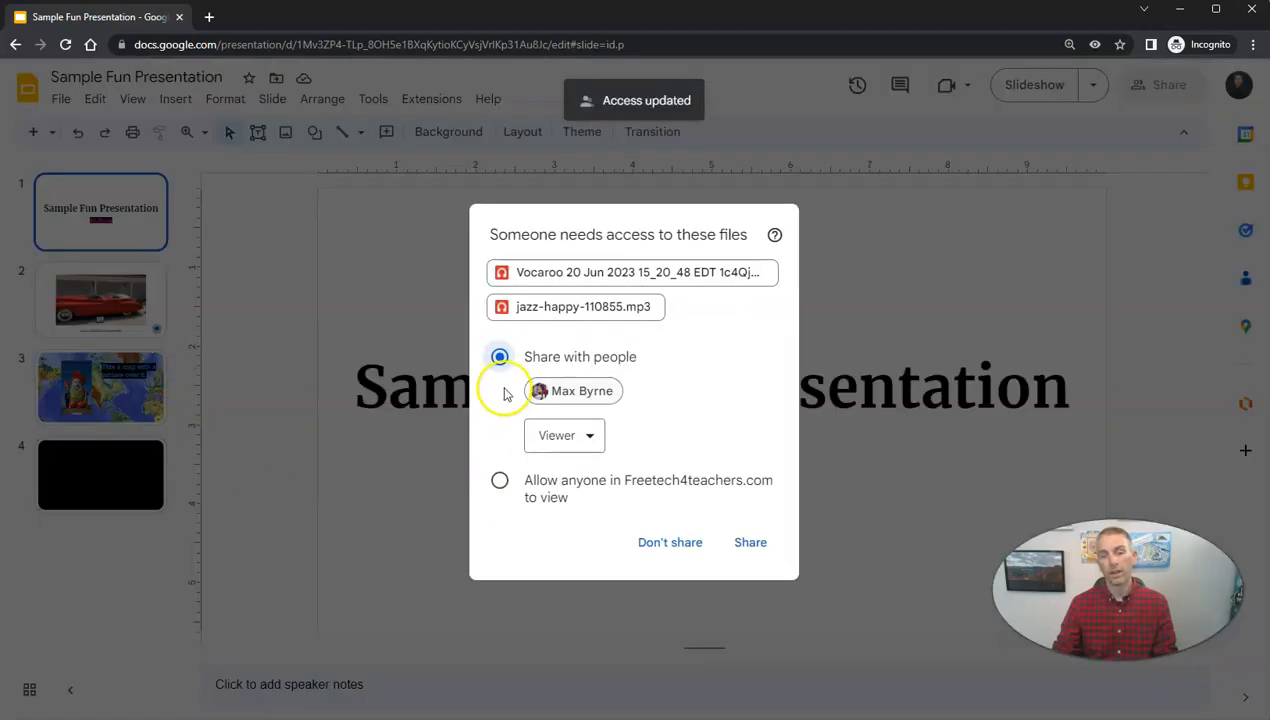
pyautogui.moveTo(584, 288)
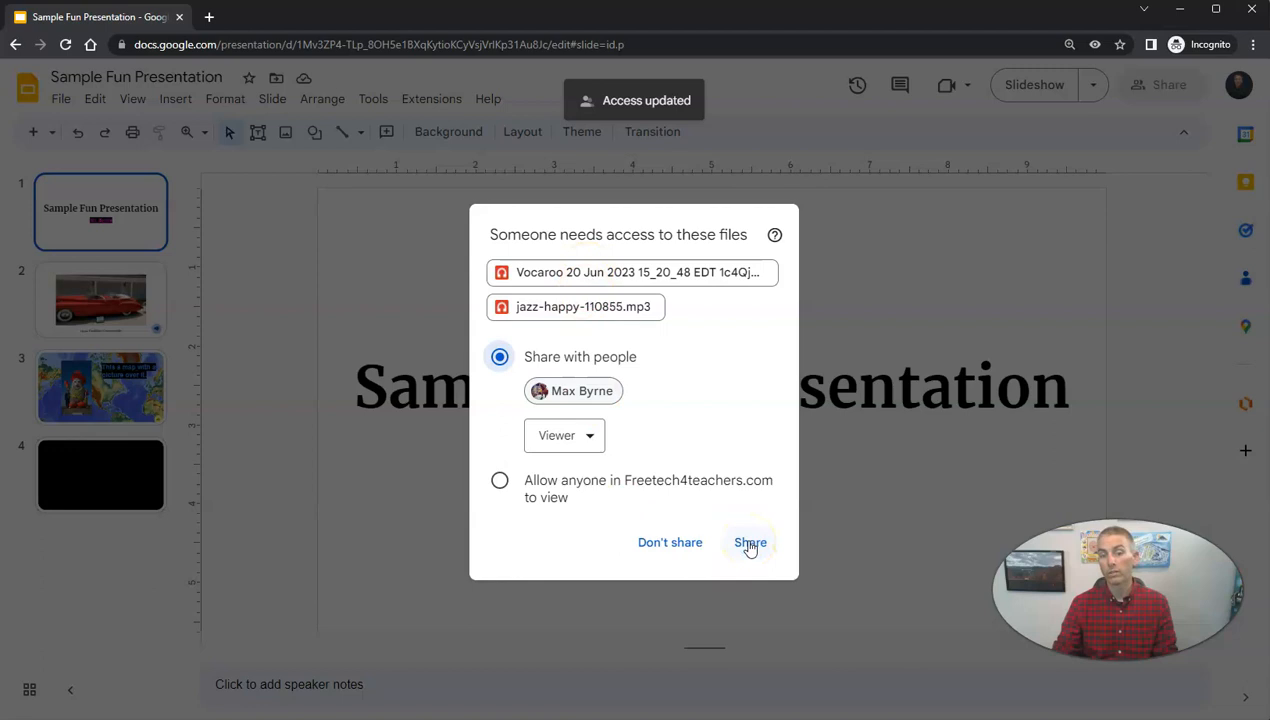
# Share the two linked audio files with Max as Editor instead of Viewer
pyautogui.click(564, 436)
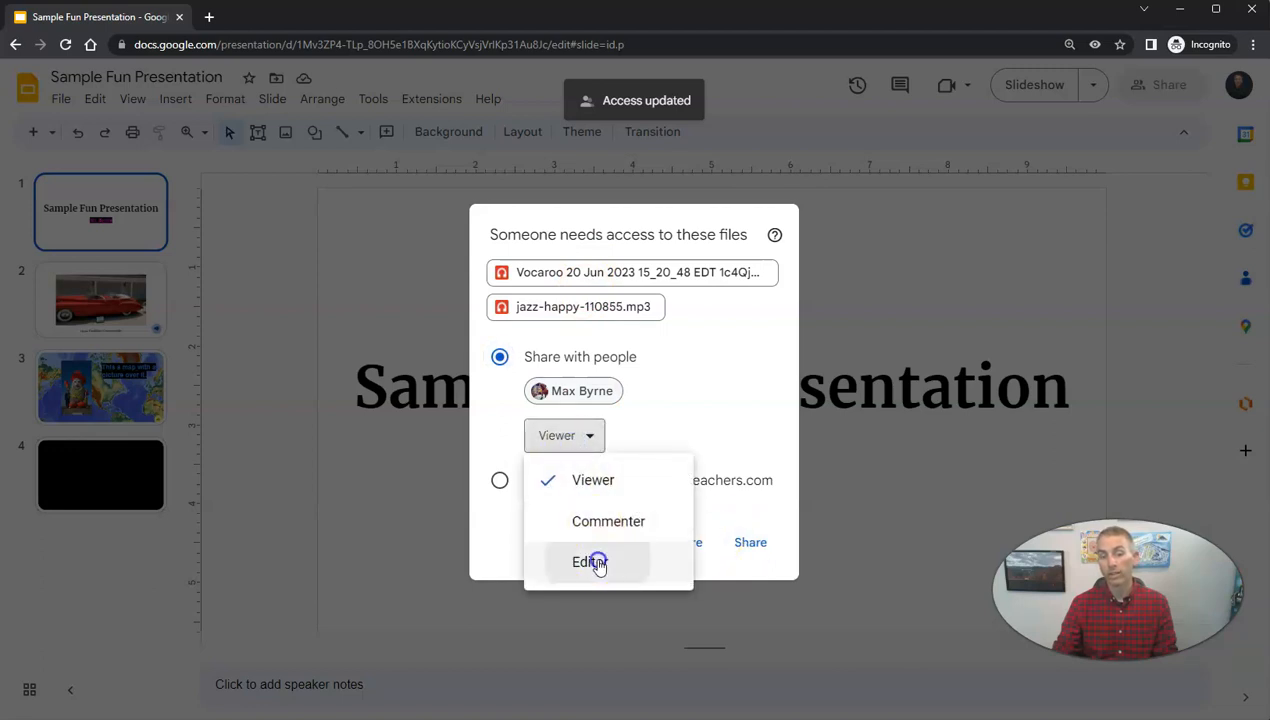
pyautogui.click(588, 560)
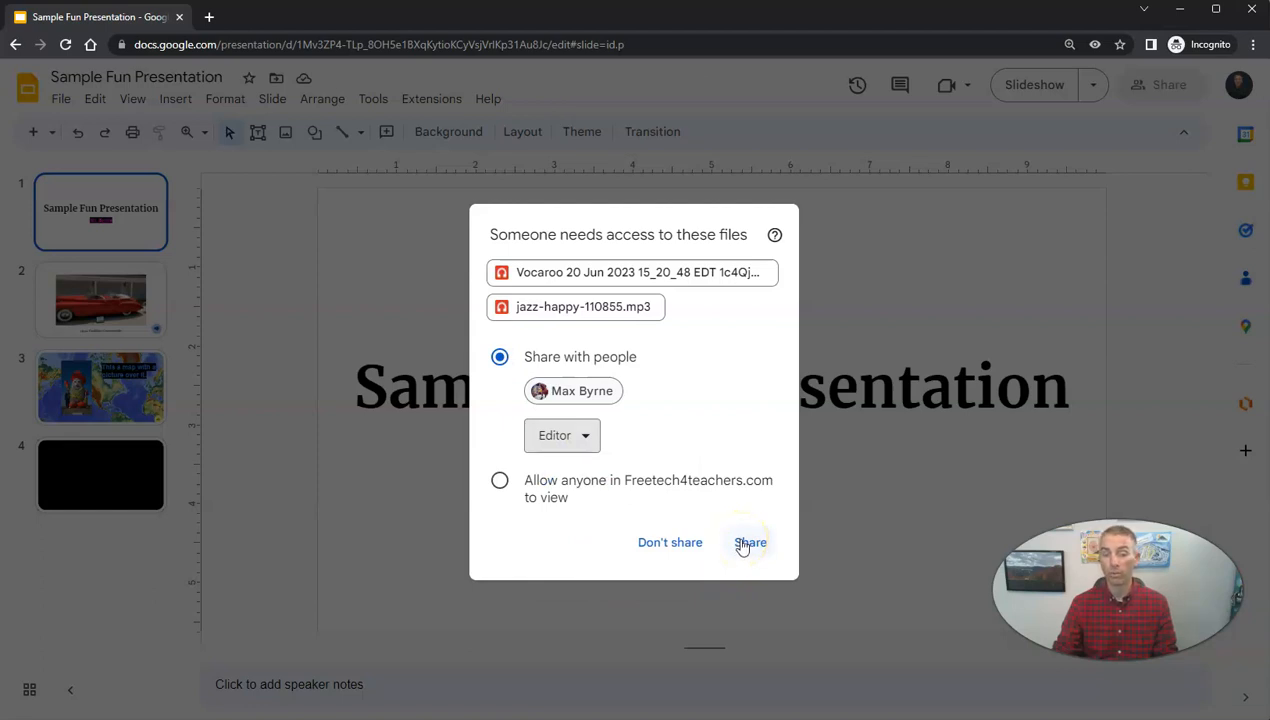
pyautogui.click(750, 542)
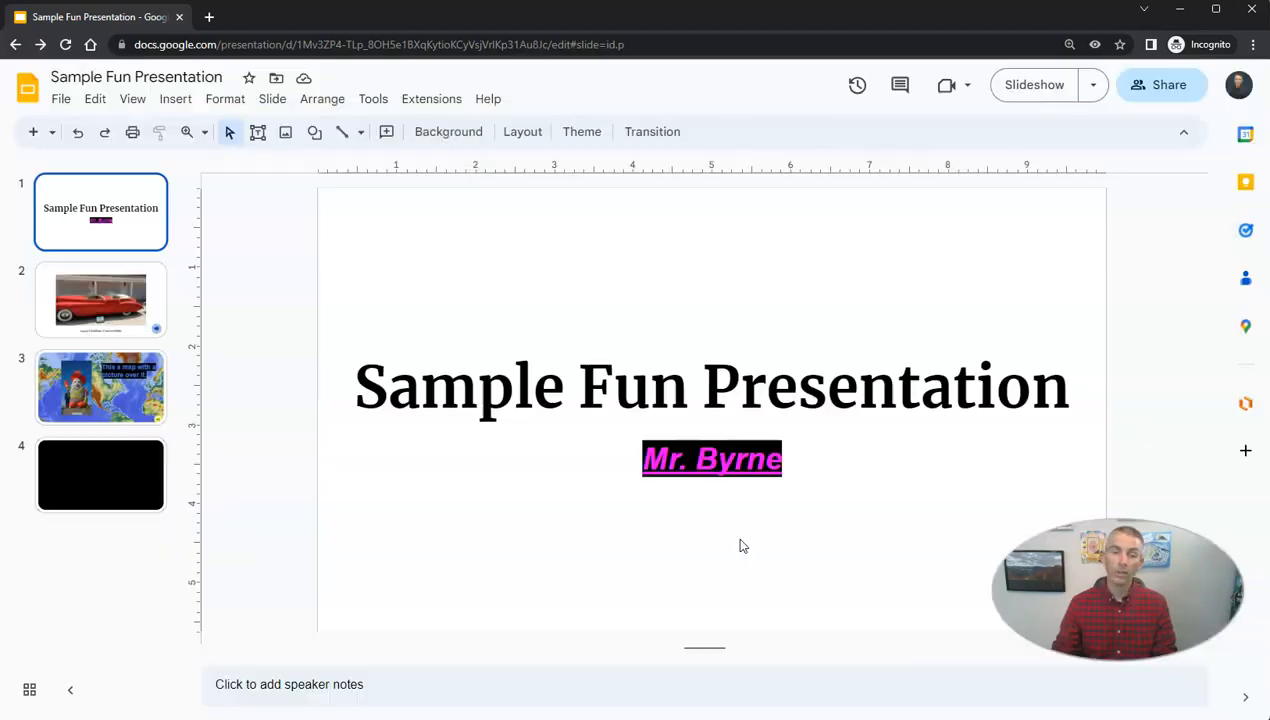
pyautogui.moveTo(314, 464)
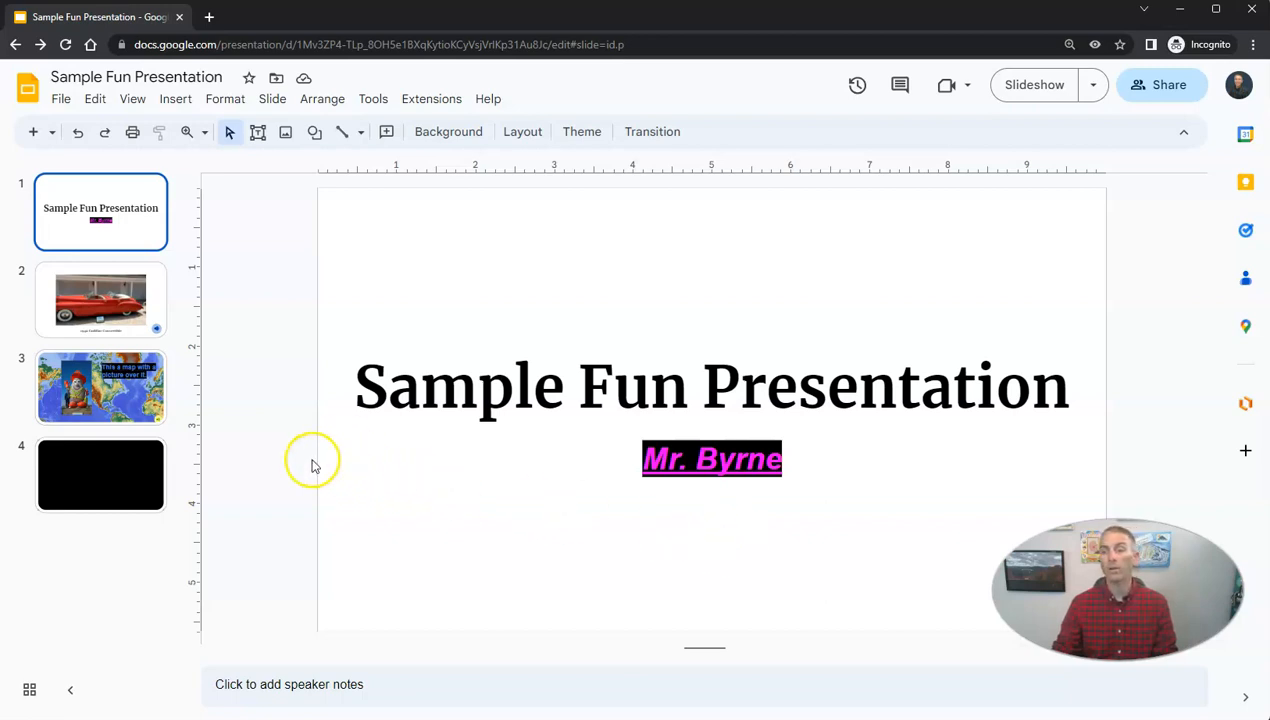
pyautogui.moveTo(314, 464)
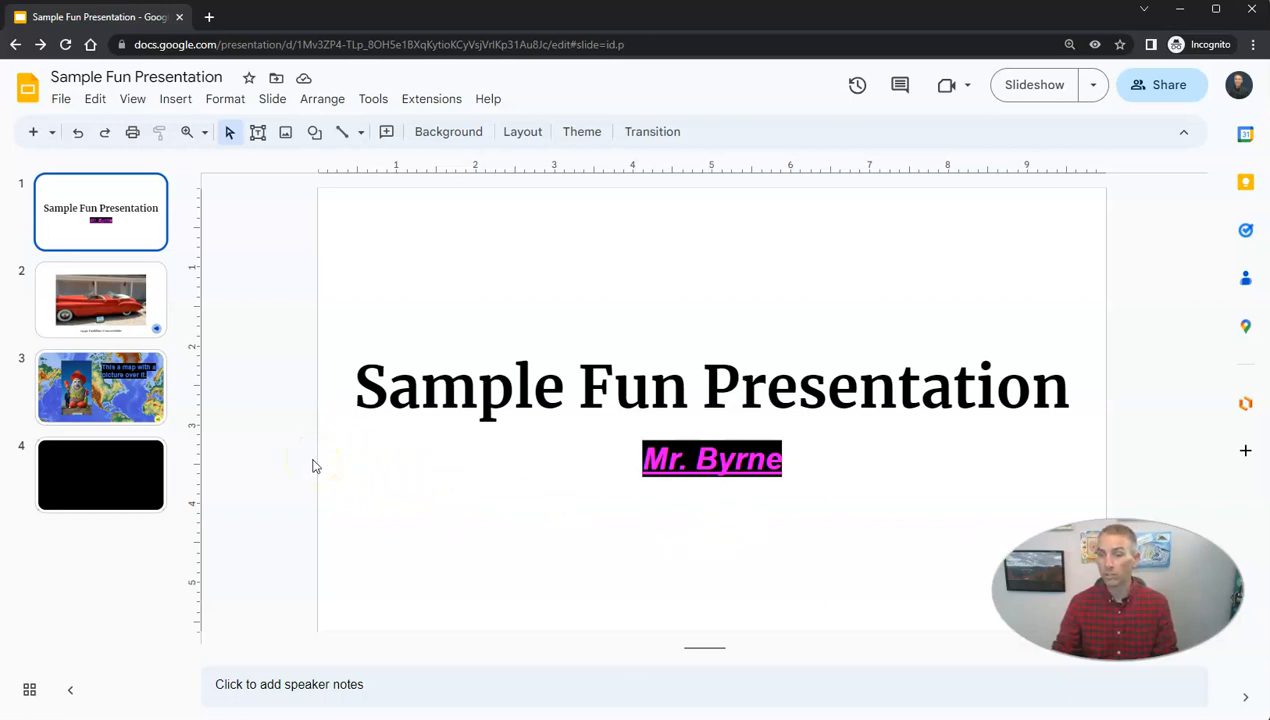